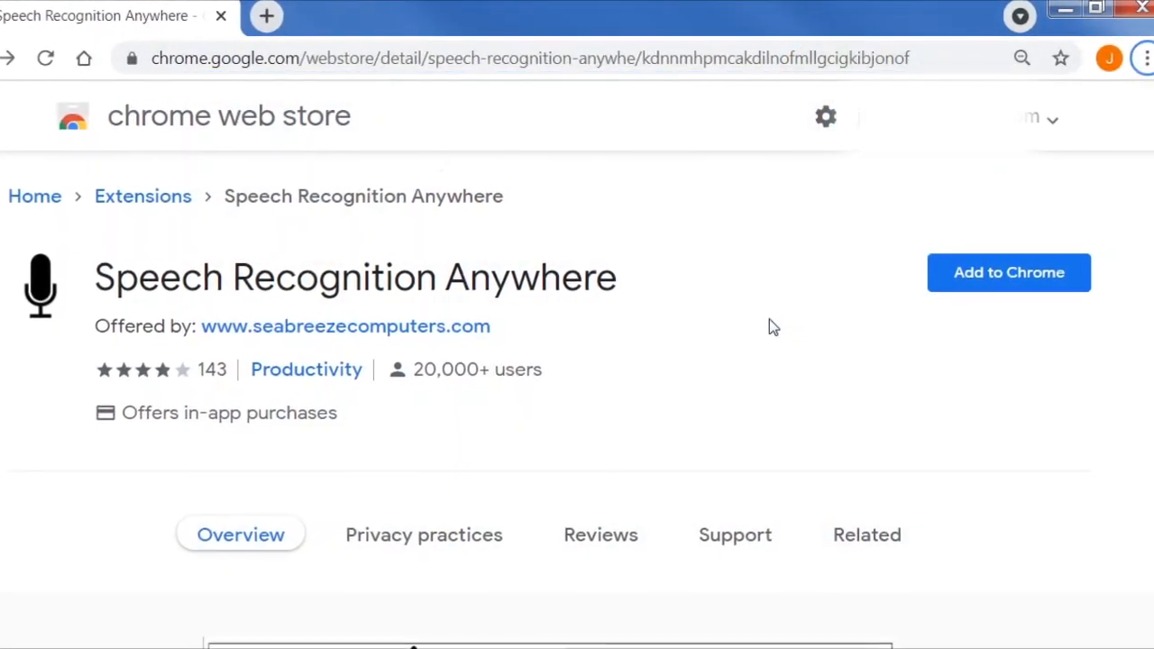
Step: Install Speech Recognition Anywhere from the Web Store and pin it to the toolbar
click(1008, 272)
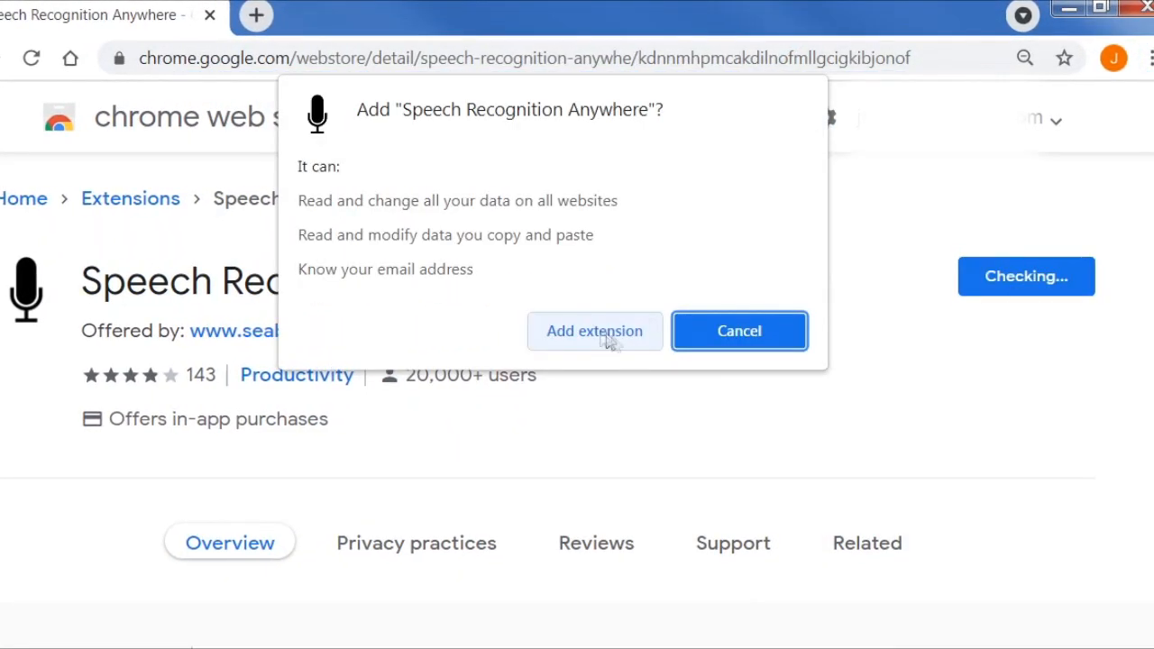
click(595, 332)
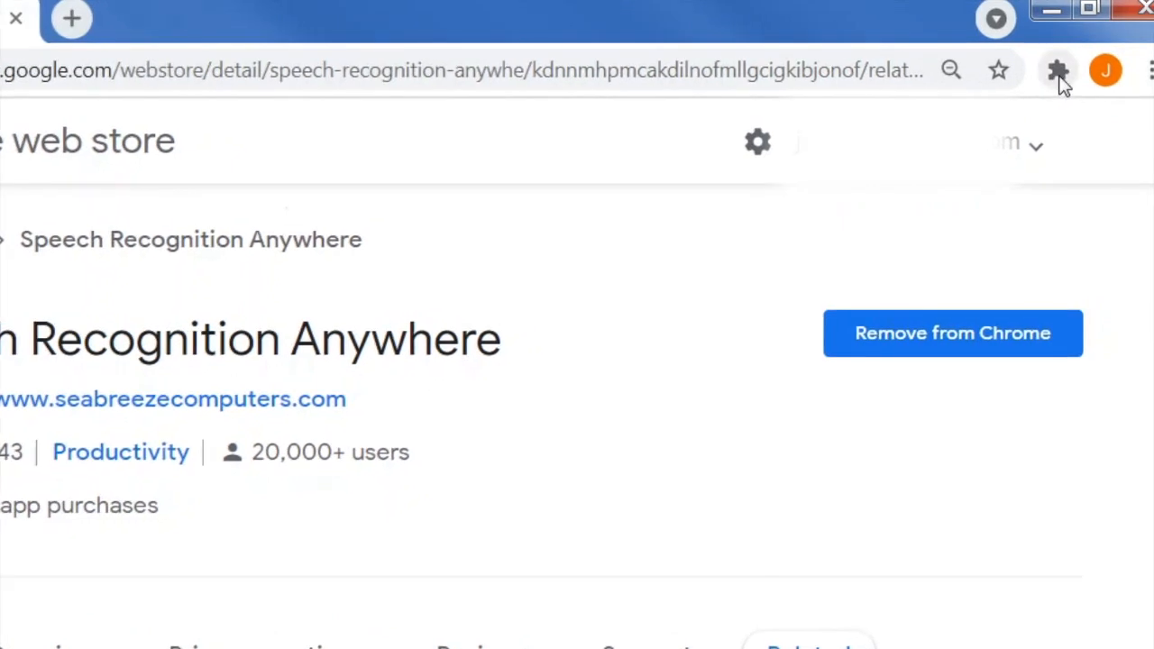
mouse_move(1057, 70)
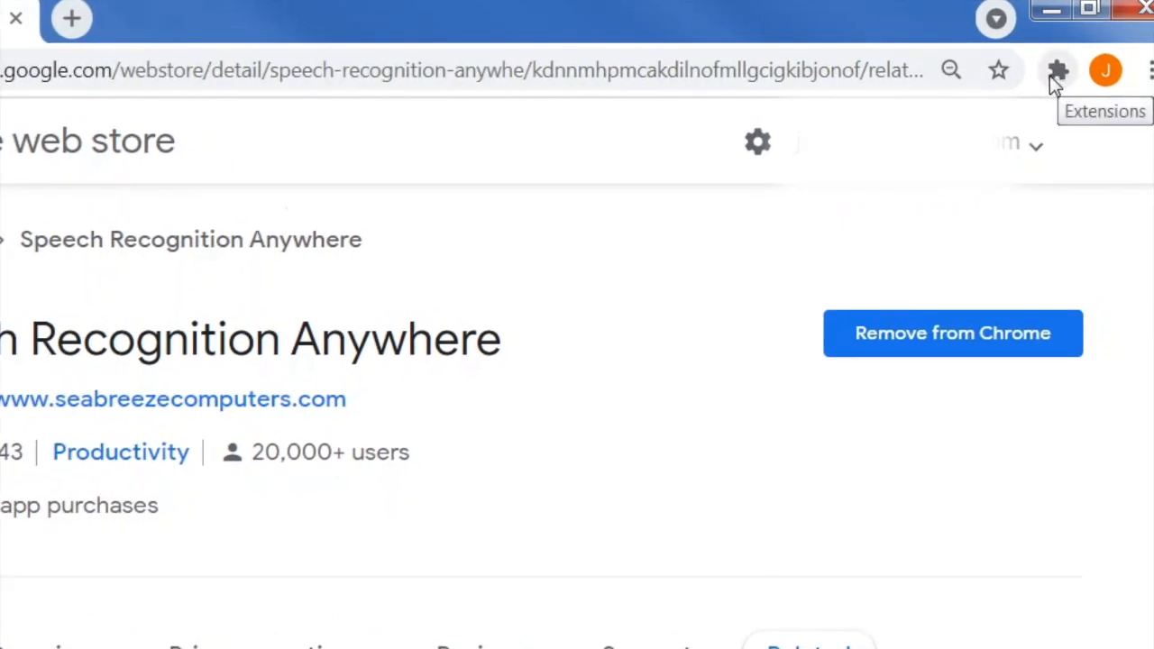
mouse_move(1061, 86)
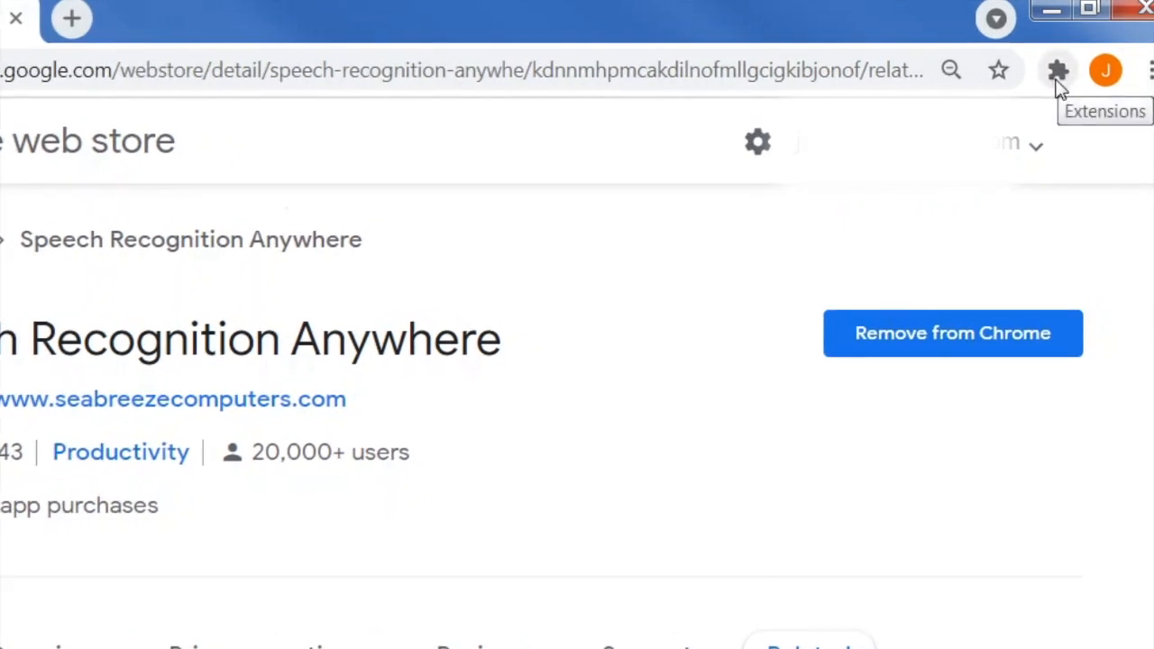
click(1057, 71)
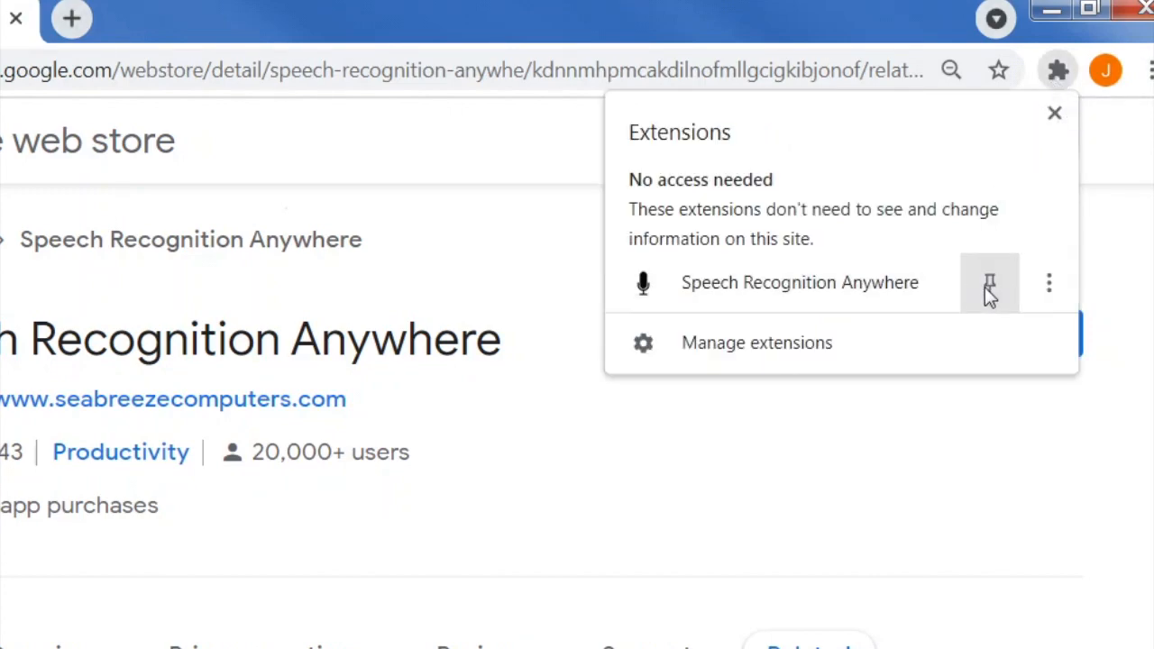
mouse_move(990, 282)
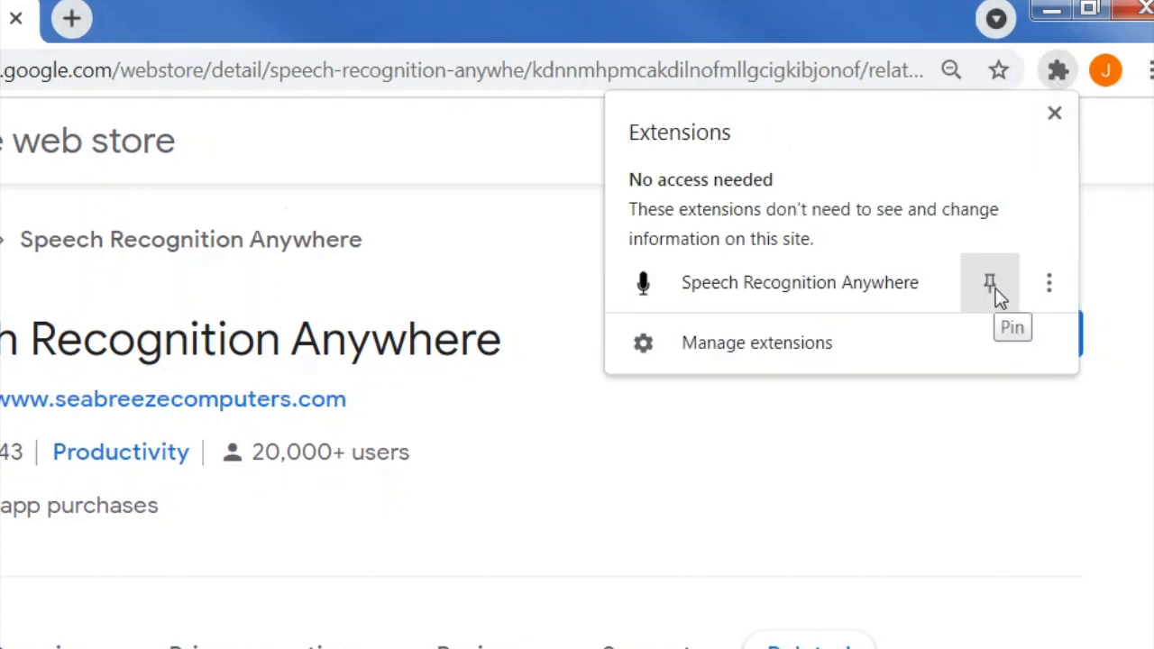
click(988, 282)
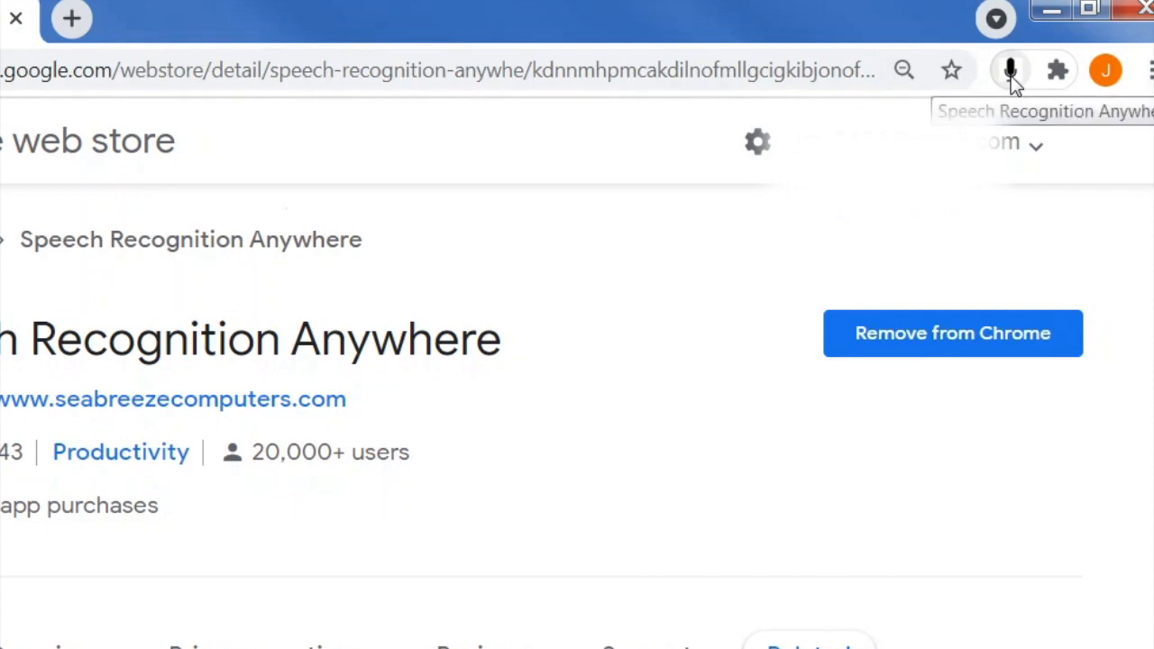
Step: Start voice listening and run the dictated California time search
click(1010, 70)
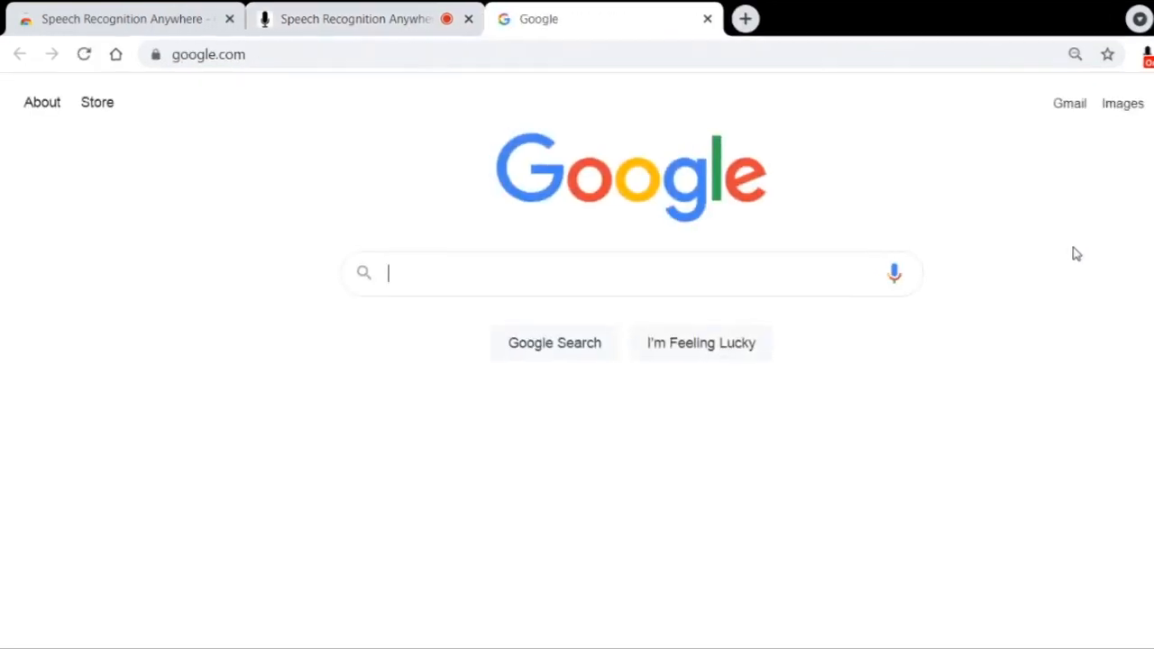
text(what time is it in California)
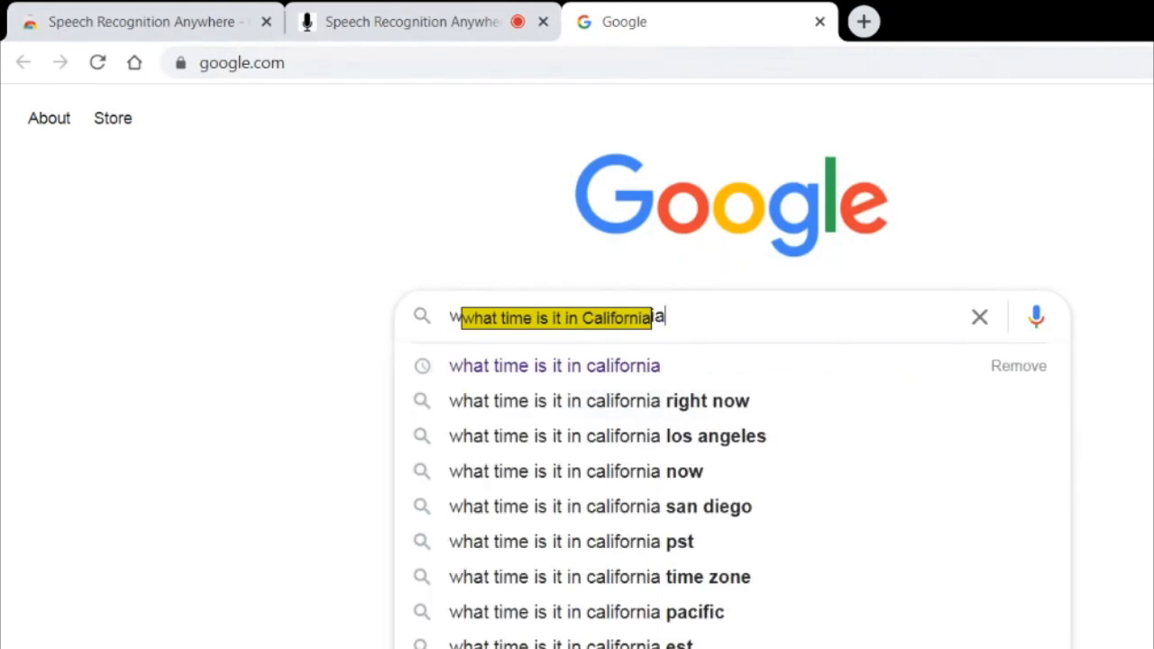
key(enter)
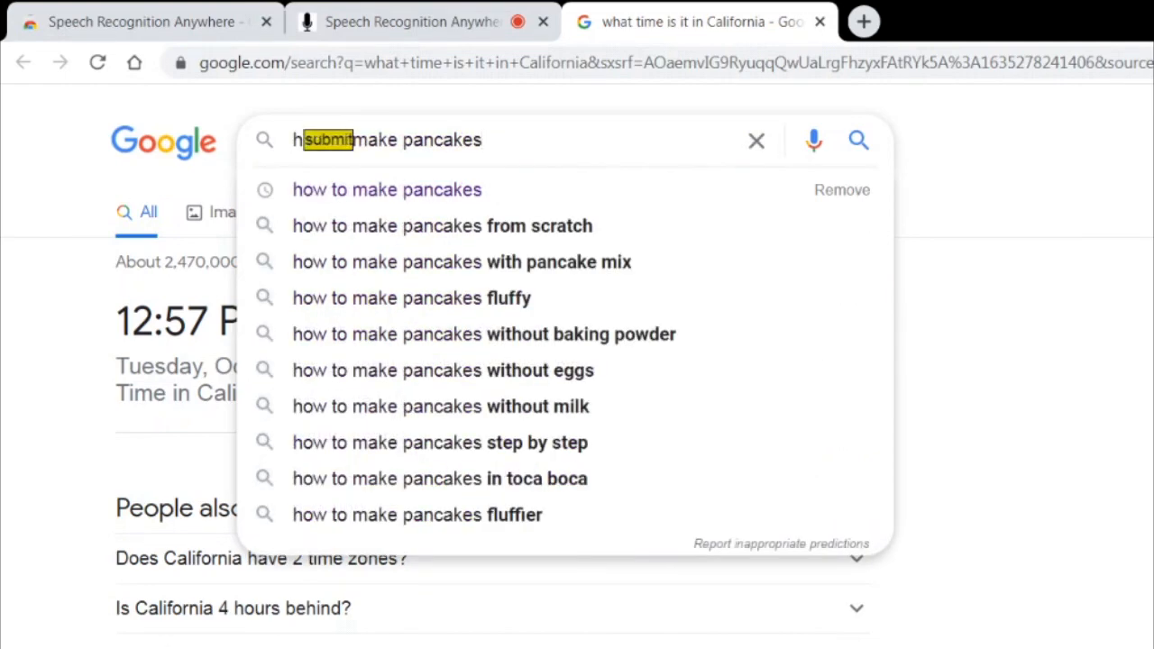
Step: Search how to make pancakes by voice and open the Easy Fluffy Pancakes result
click(385, 190)
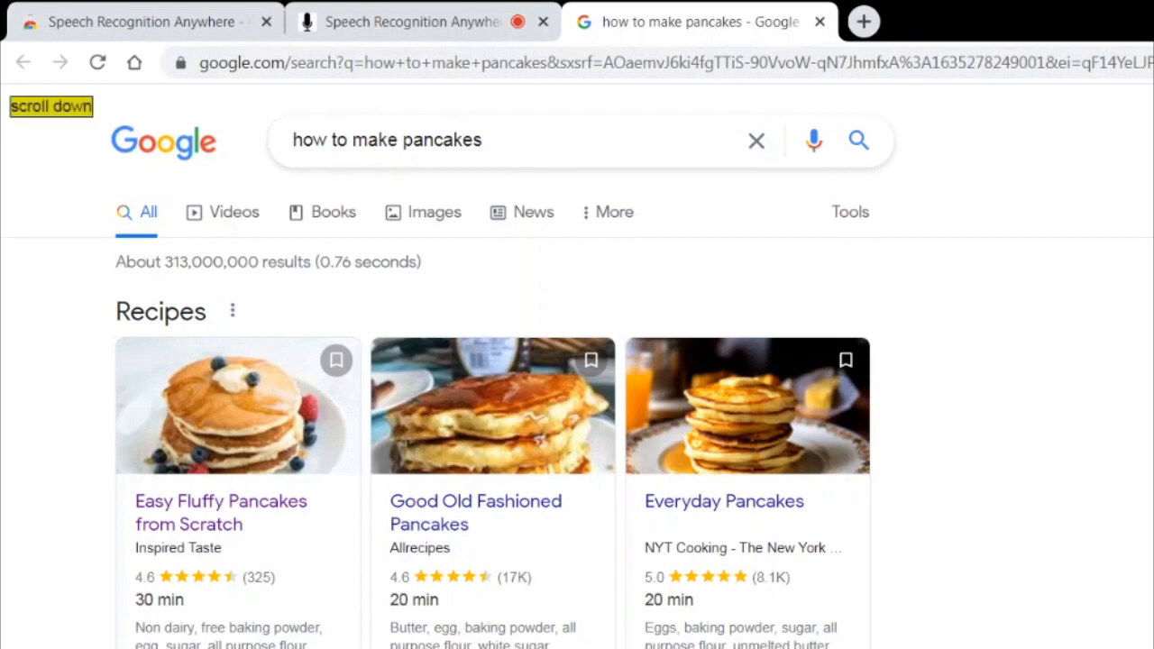
scroll(down, 3)
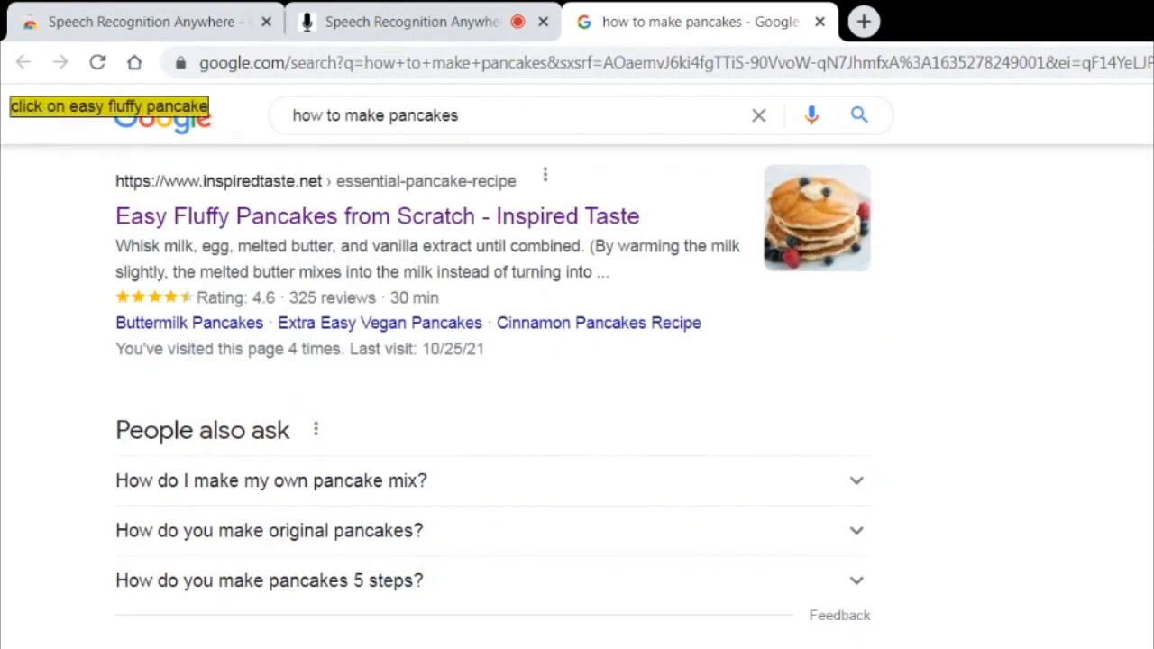
click(378, 216)
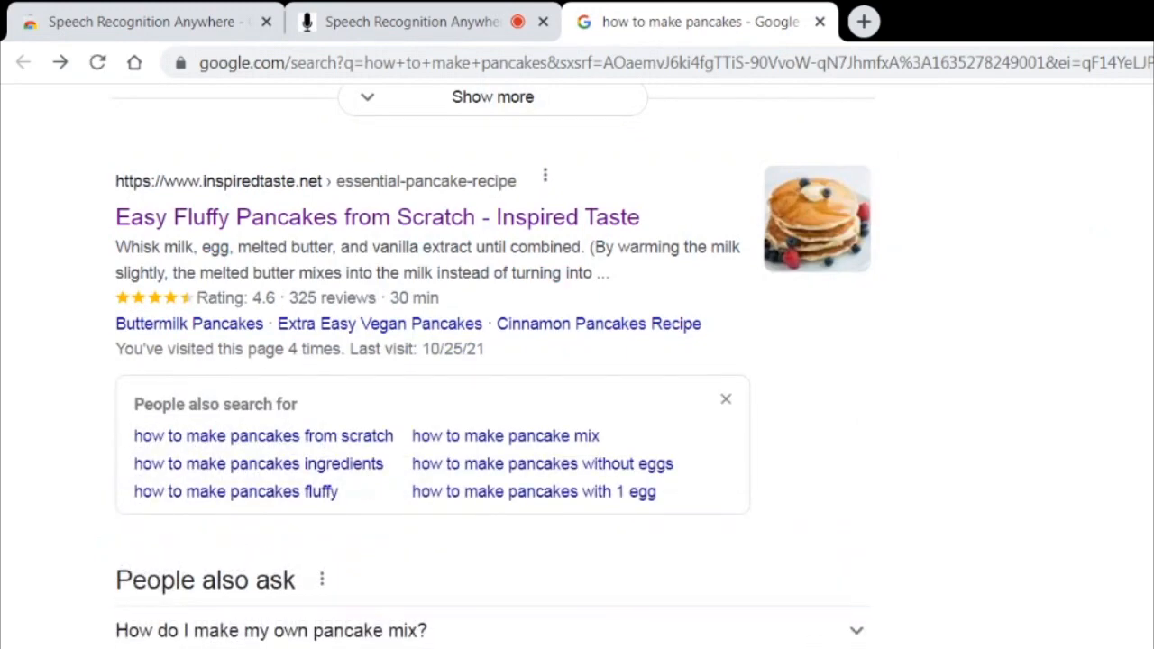
scroll(up, 3)
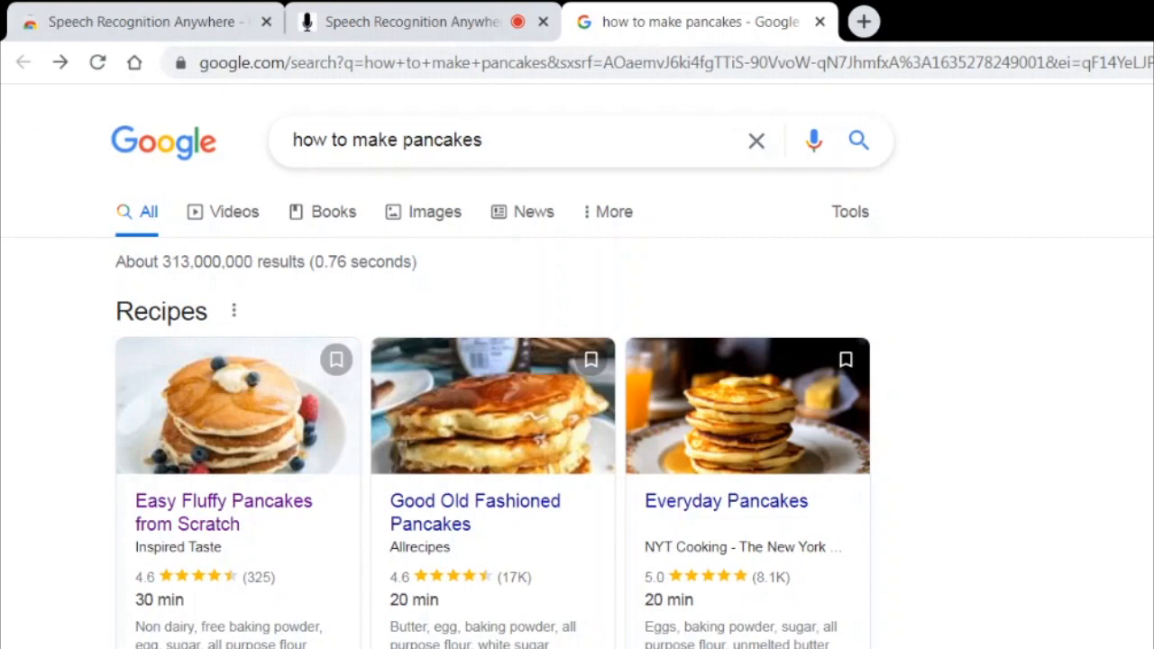
Step: Open Gmail by voice from a new Google tab and start composing a message
click(862, 22)
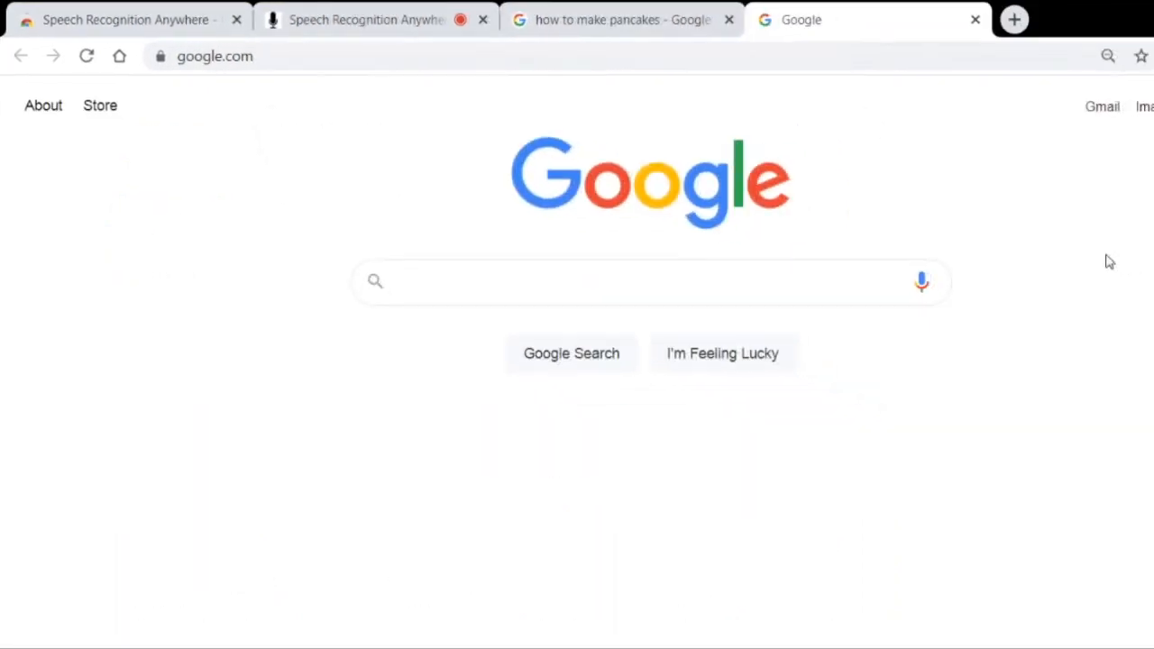
text(click on Gmail)
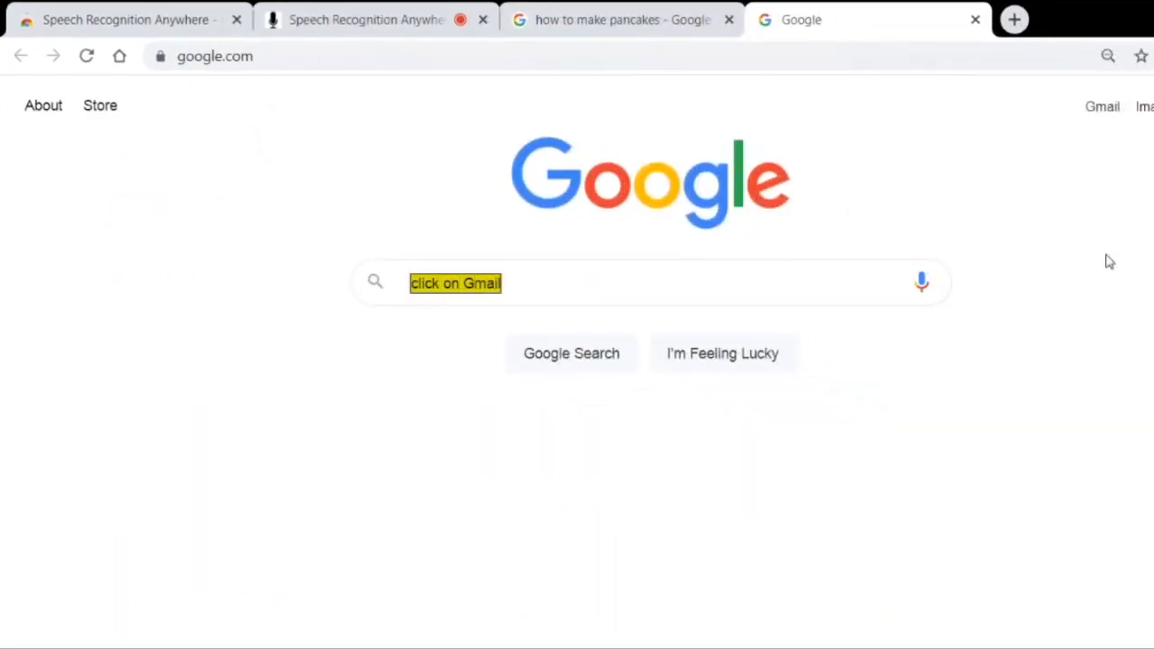
click(1102, 105)
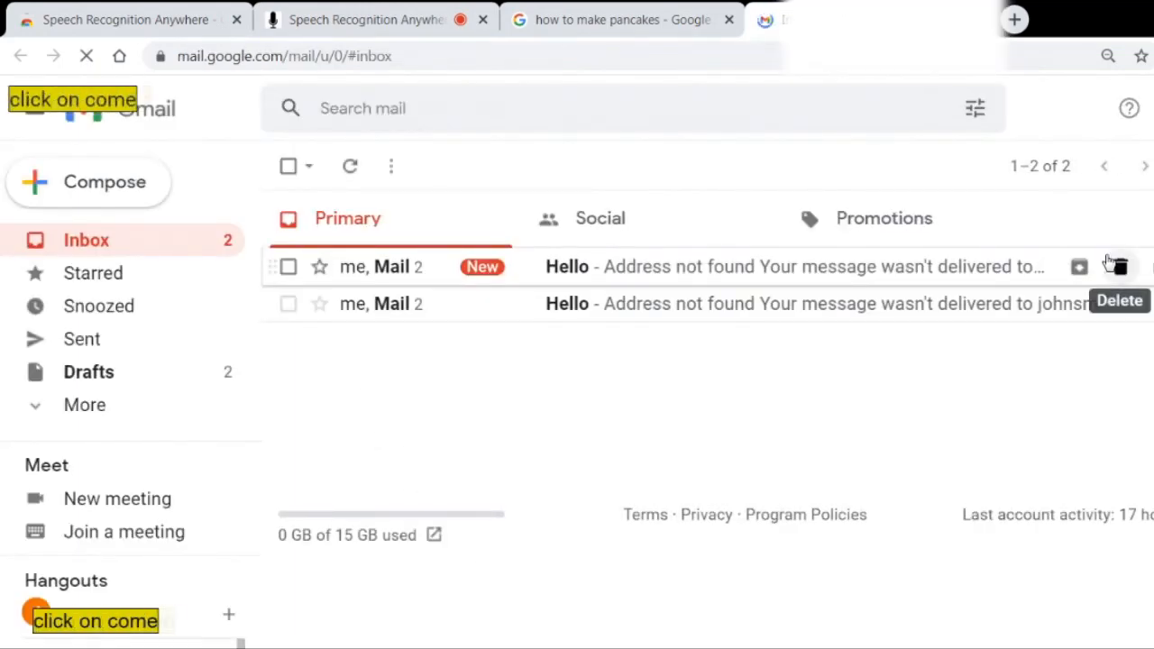
click(90, 180)
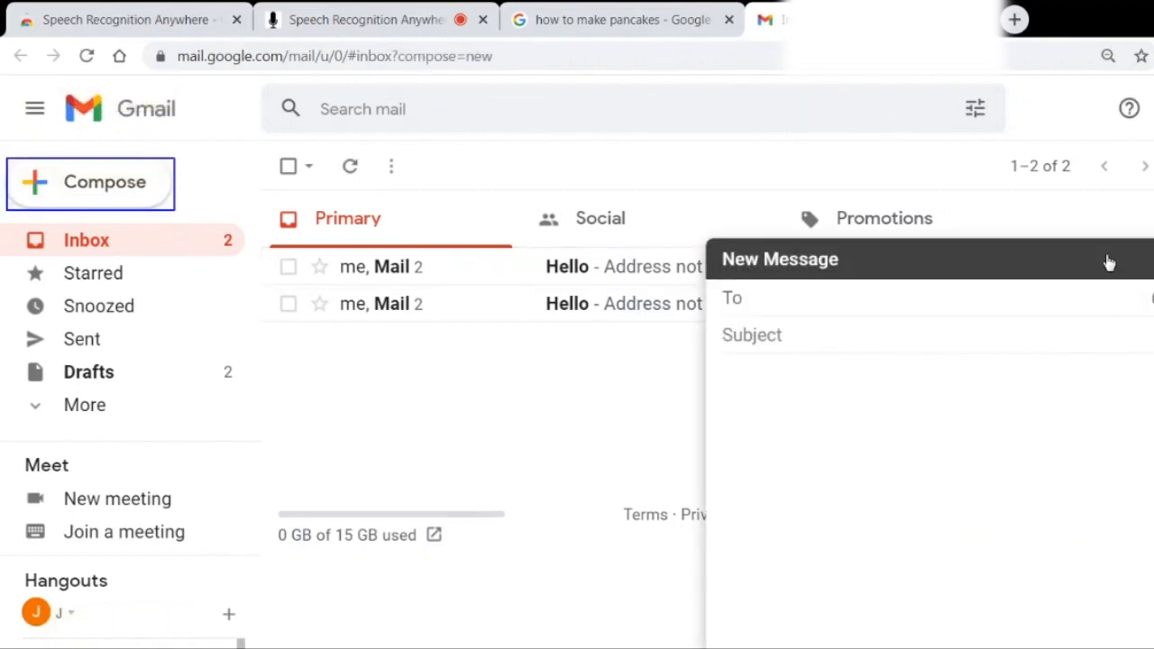
Step: Dictate recipient John Smith, subject Hello and body 'I'm writing you an email with my voice.'
text(John Smith)
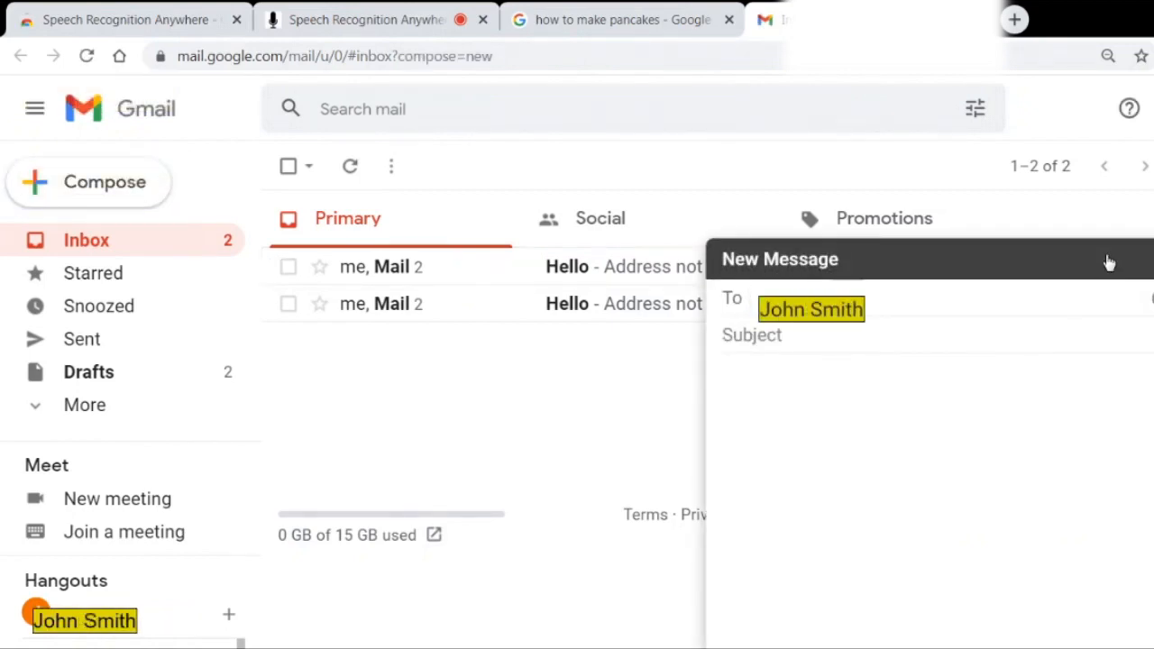
text(John Smith)
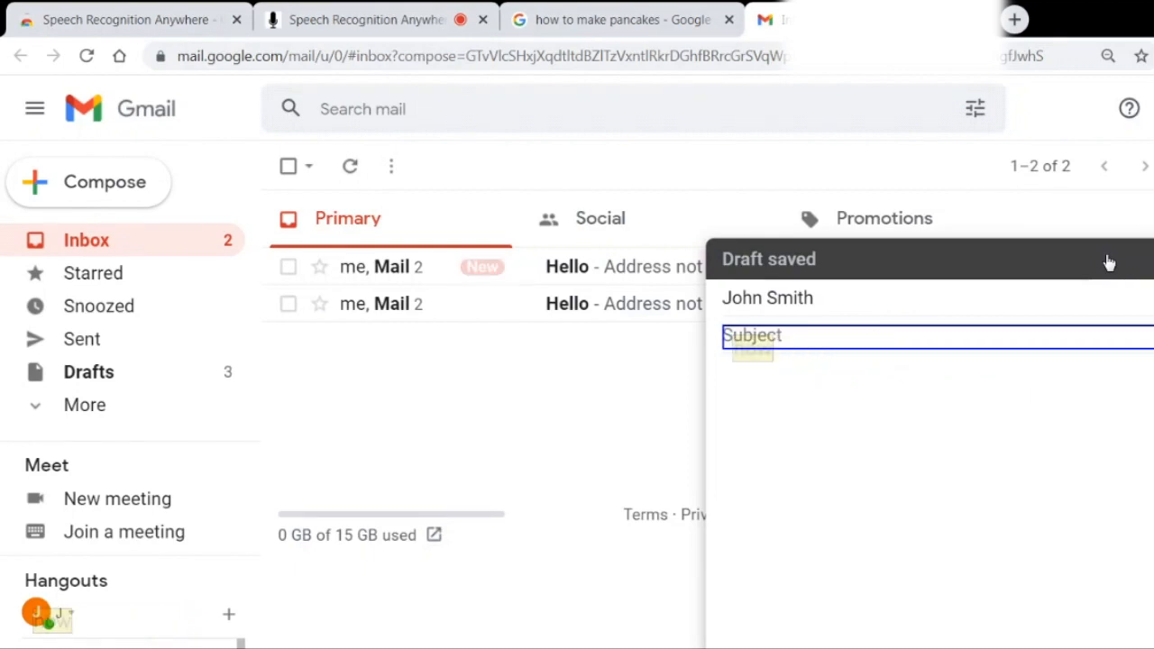
text(Hello)
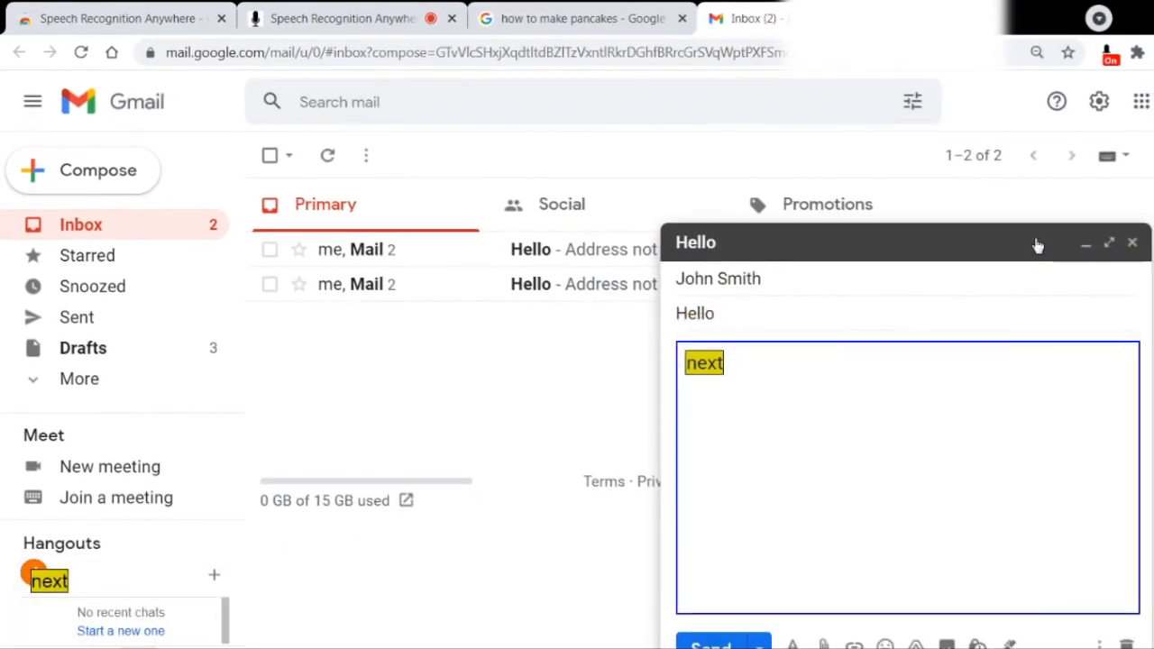
text(I'm writing you an email)
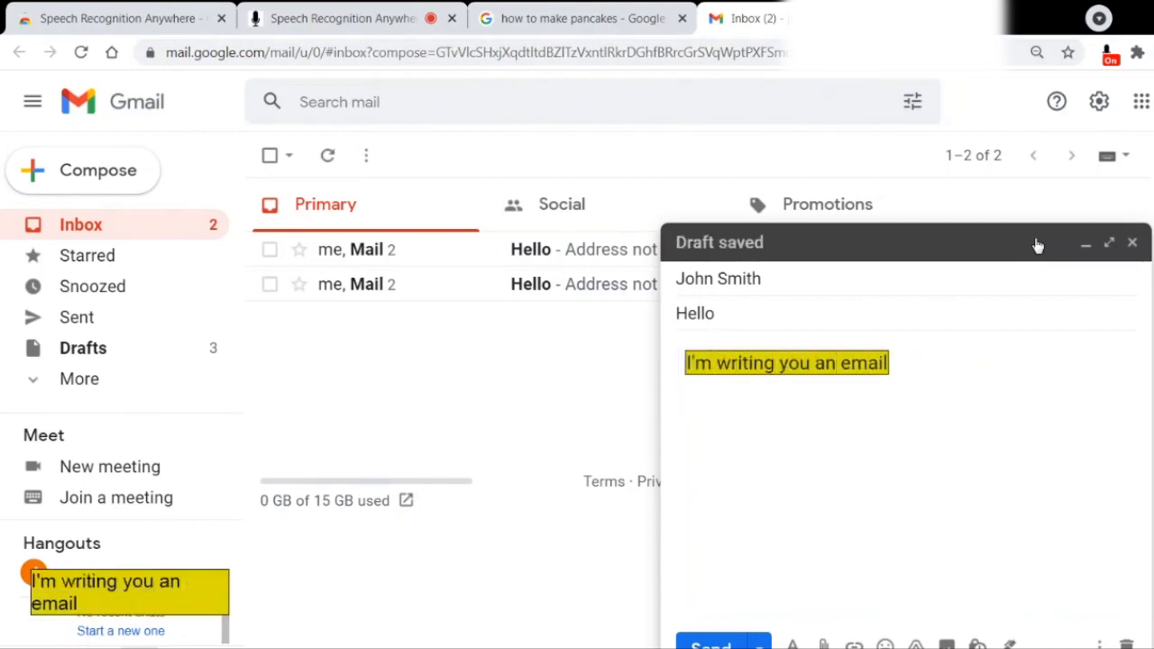
text(with my voice. I'm using a Chrome extension called speech recognition anywhere. It works well)
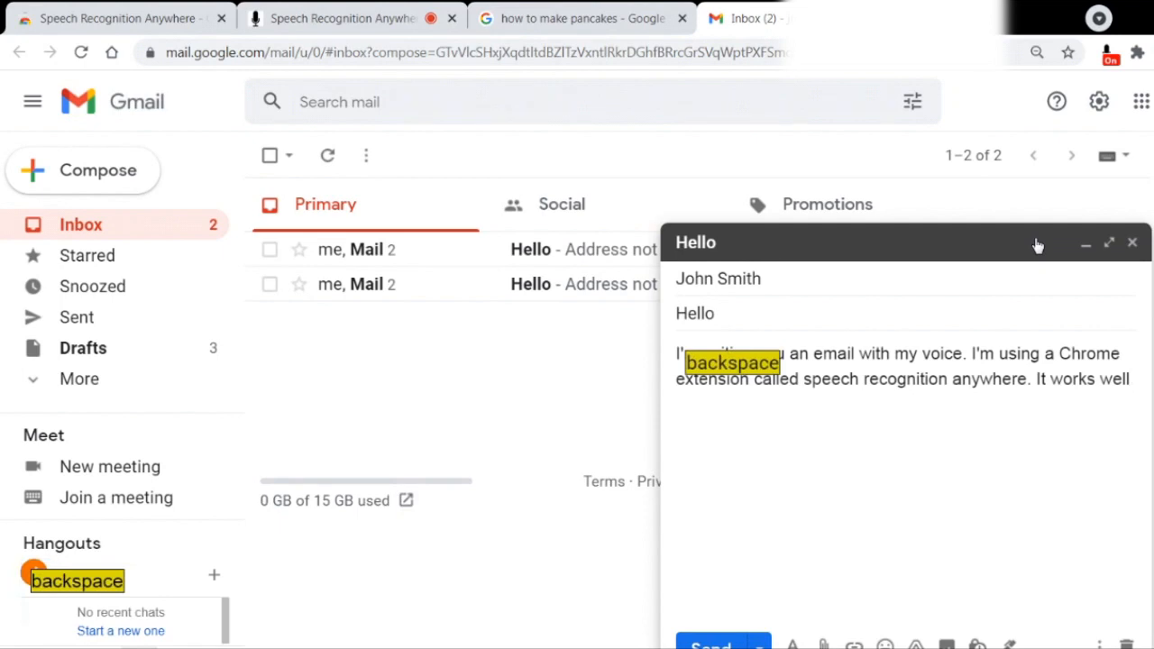
Step: Fix the ending to 'It works well!' and dictate 'Cómo está usted?' and 'Talk to you later'
key(backspace)
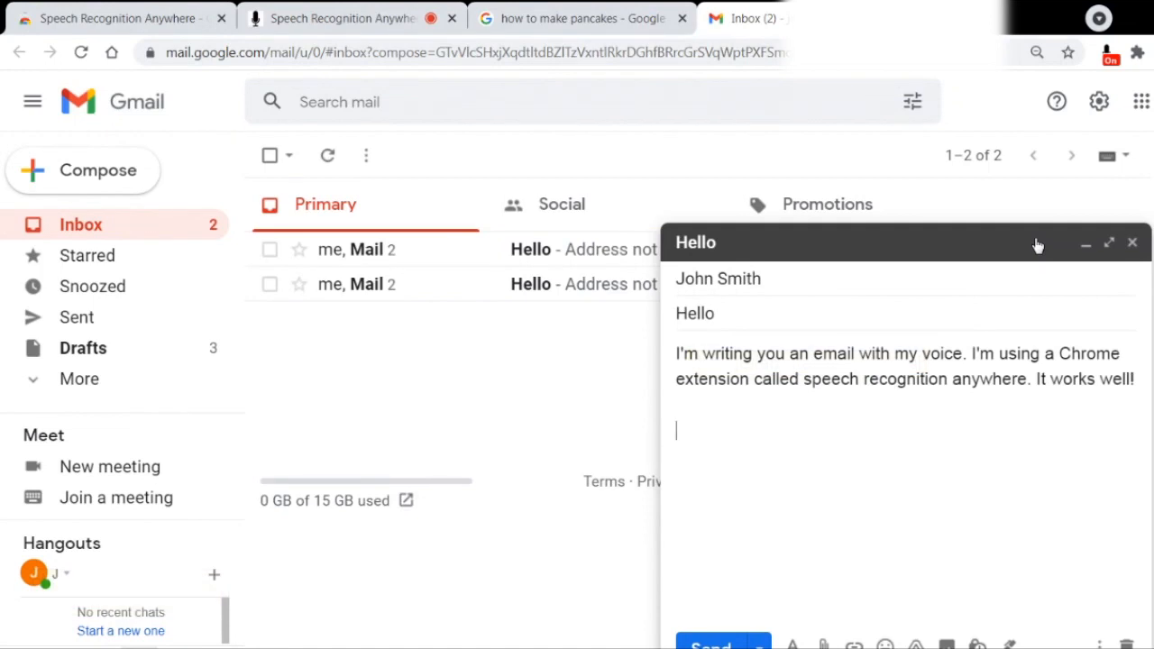
text(Cómo está usted signo de)
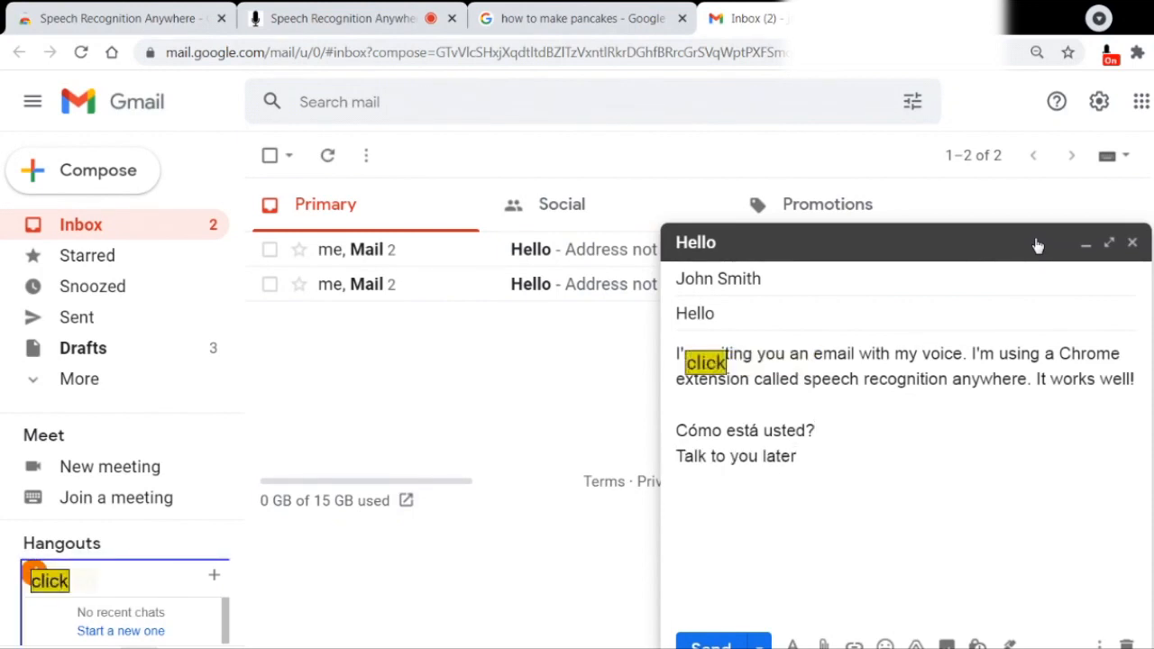
Step: Play the funny dog YouTube video, then return to the pancake results tab
click(711, 644)
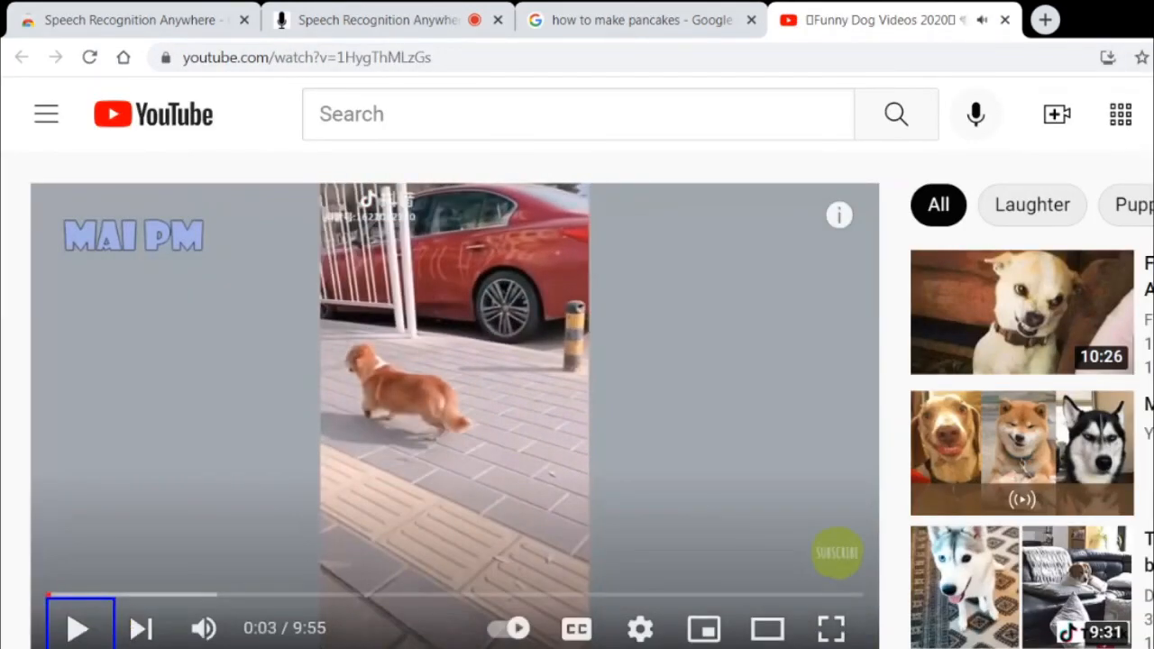
mouse_move(75, 627)
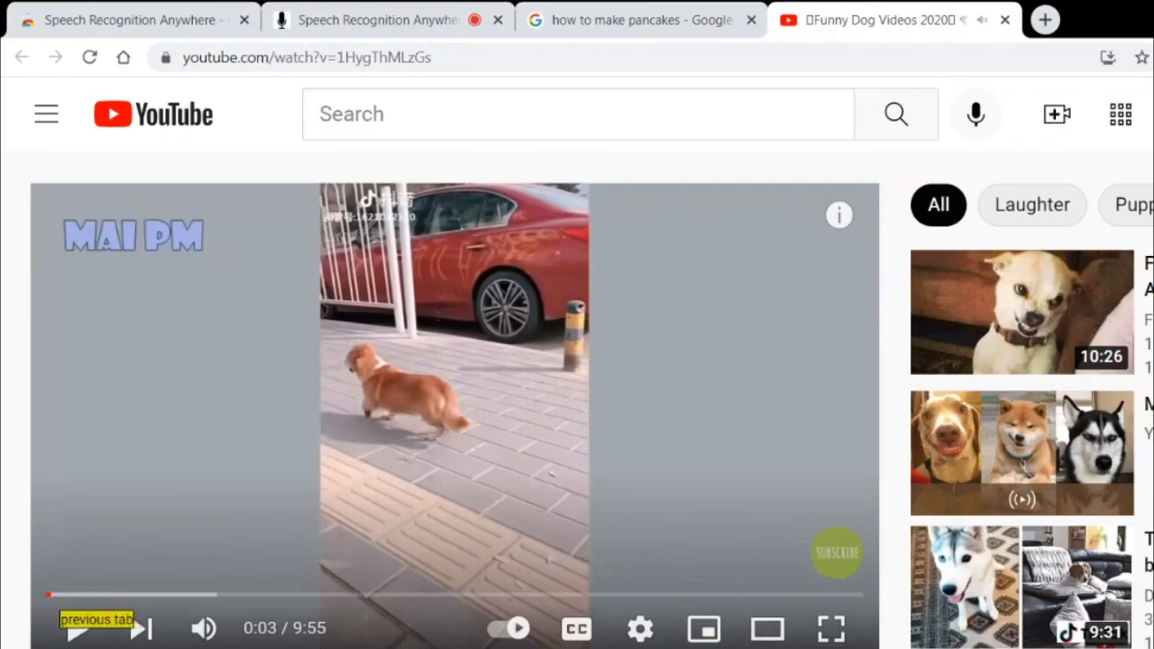
click(641, 20)
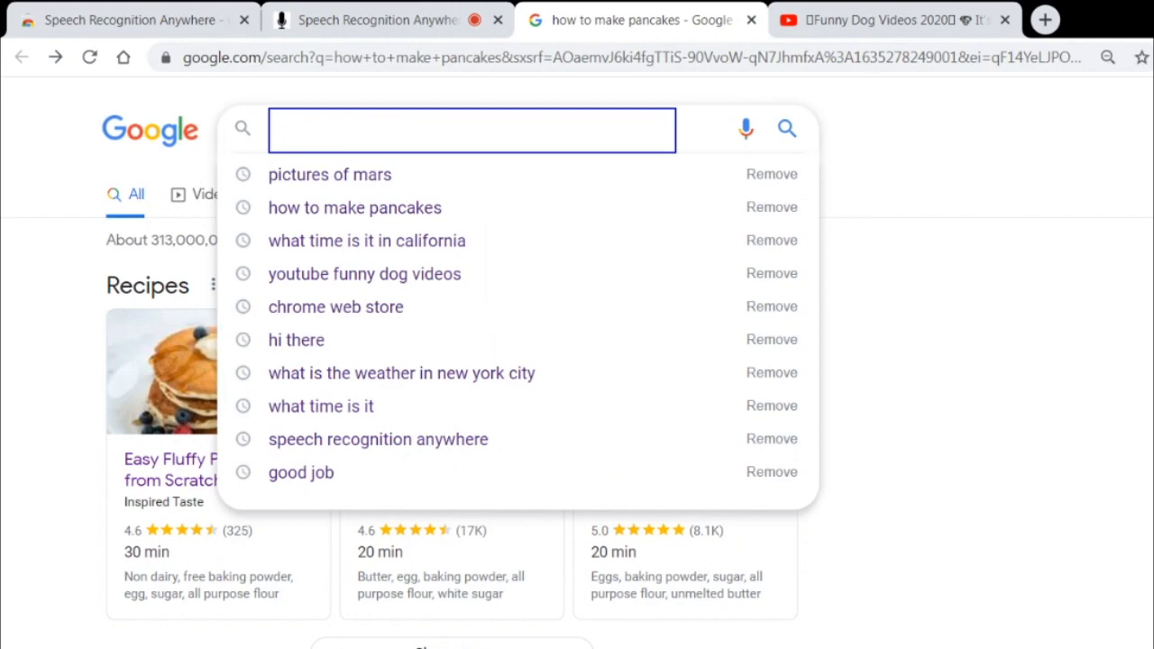
Step: View Mars image results, preview the first picture, then open google.com in a new tab
text(pictures of Mars)
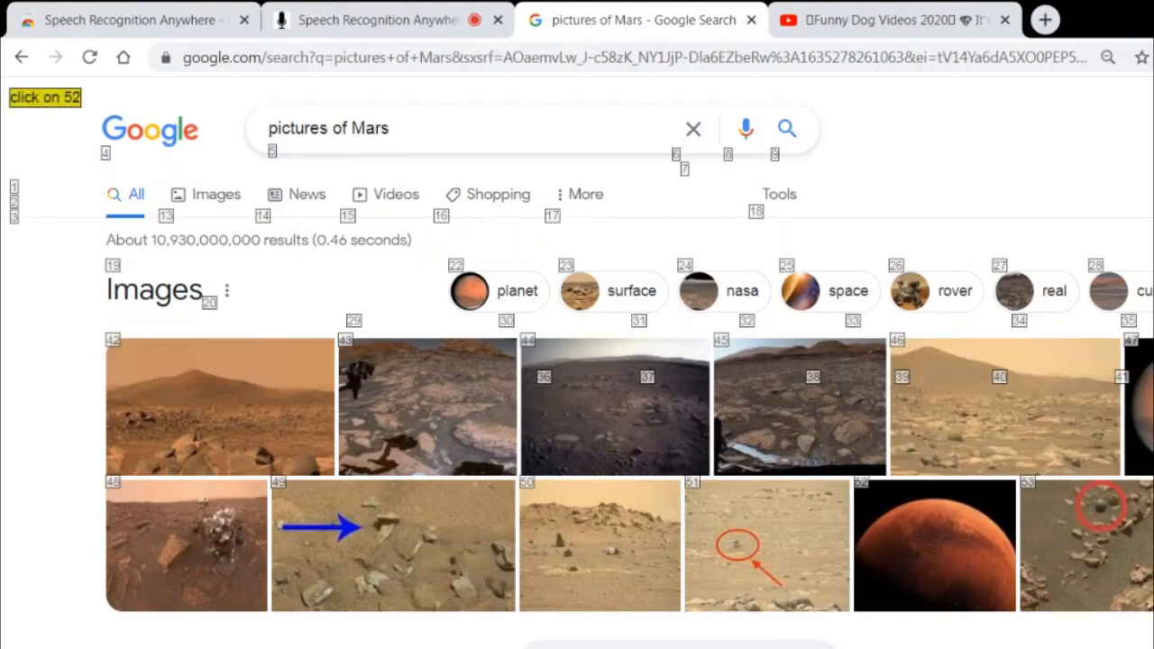
click(934, 545)
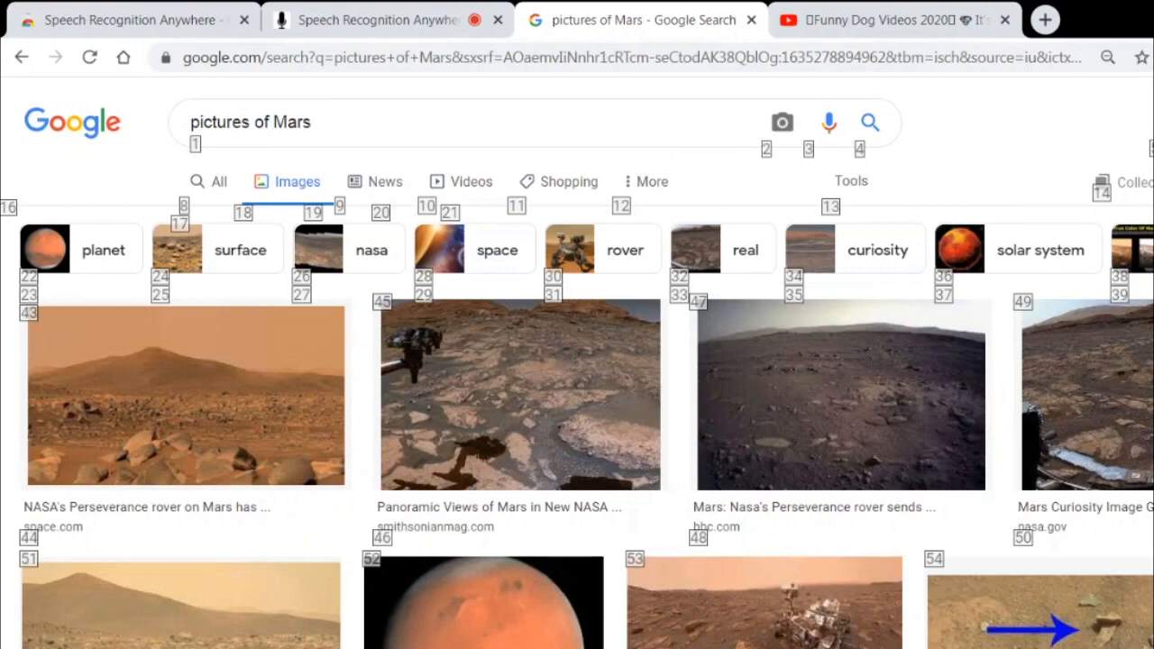
click(184, 395)
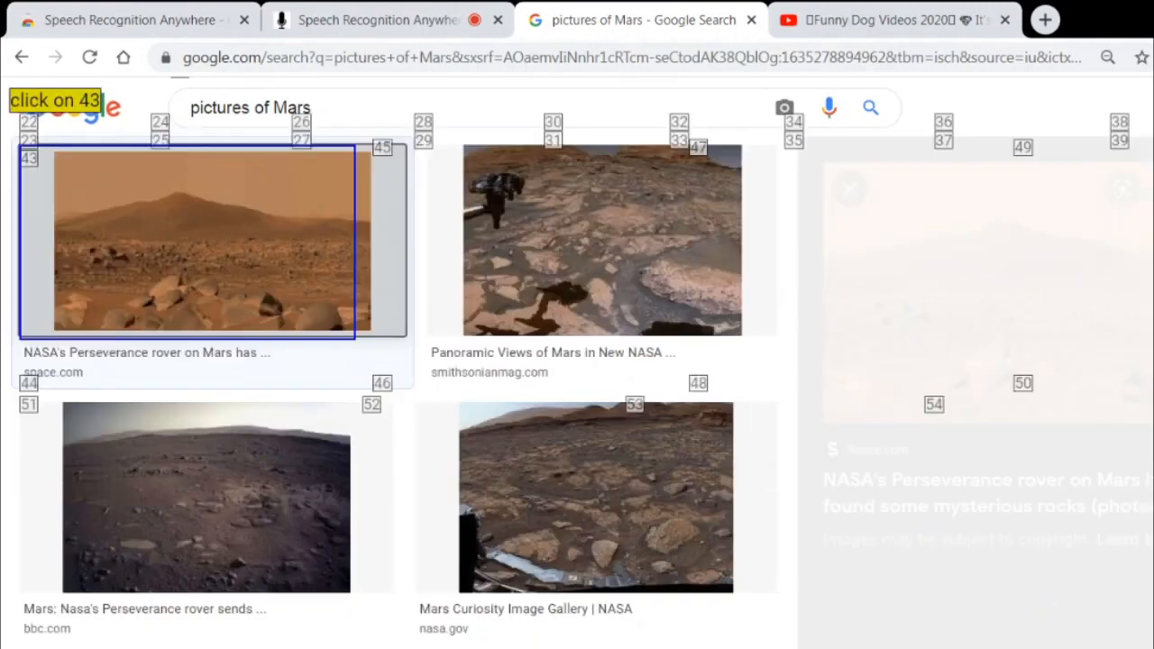
click(206, 238)
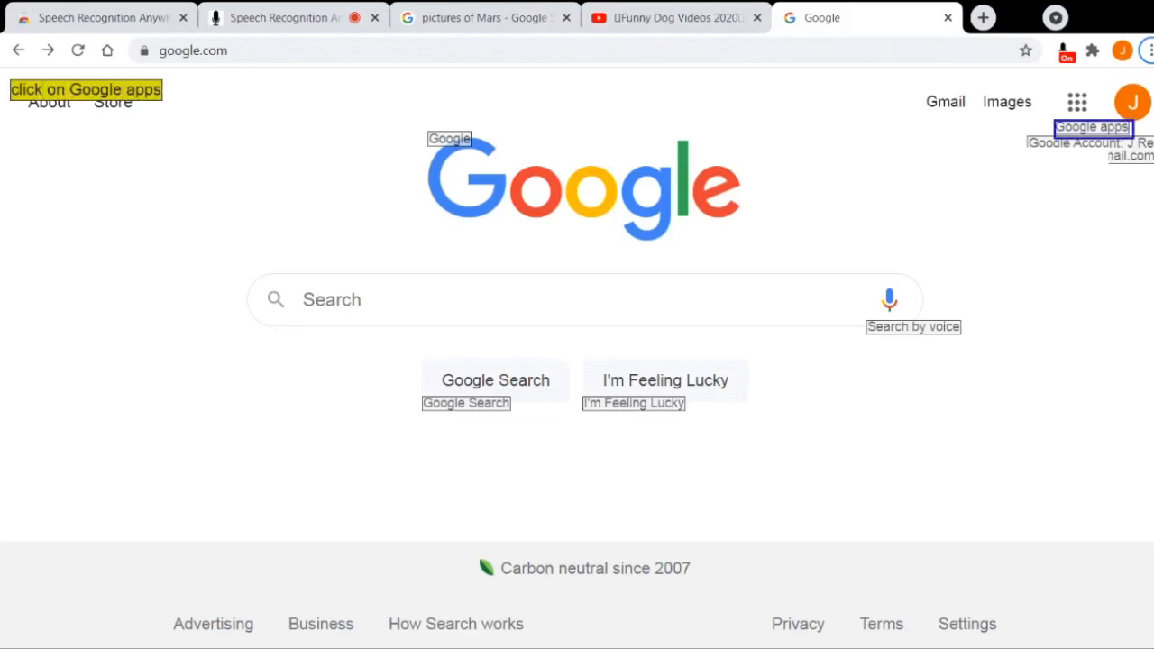
Step: Open Google Docs from the apps grid and start a new blank document
click(1076, 101)
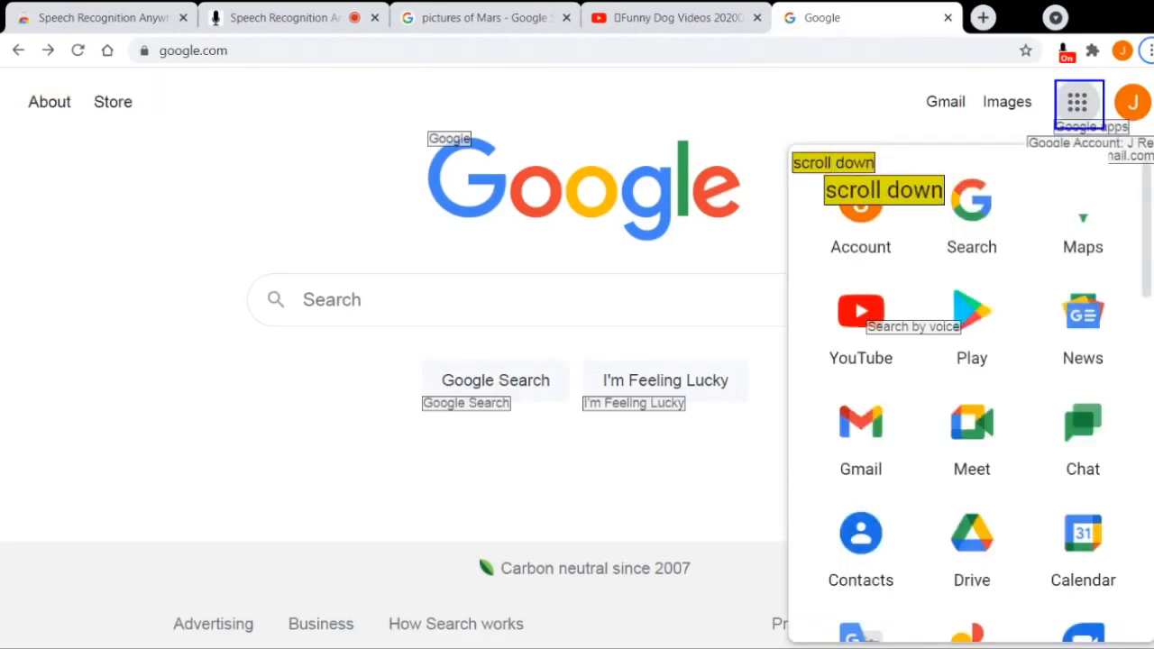
scroll(down, 3)
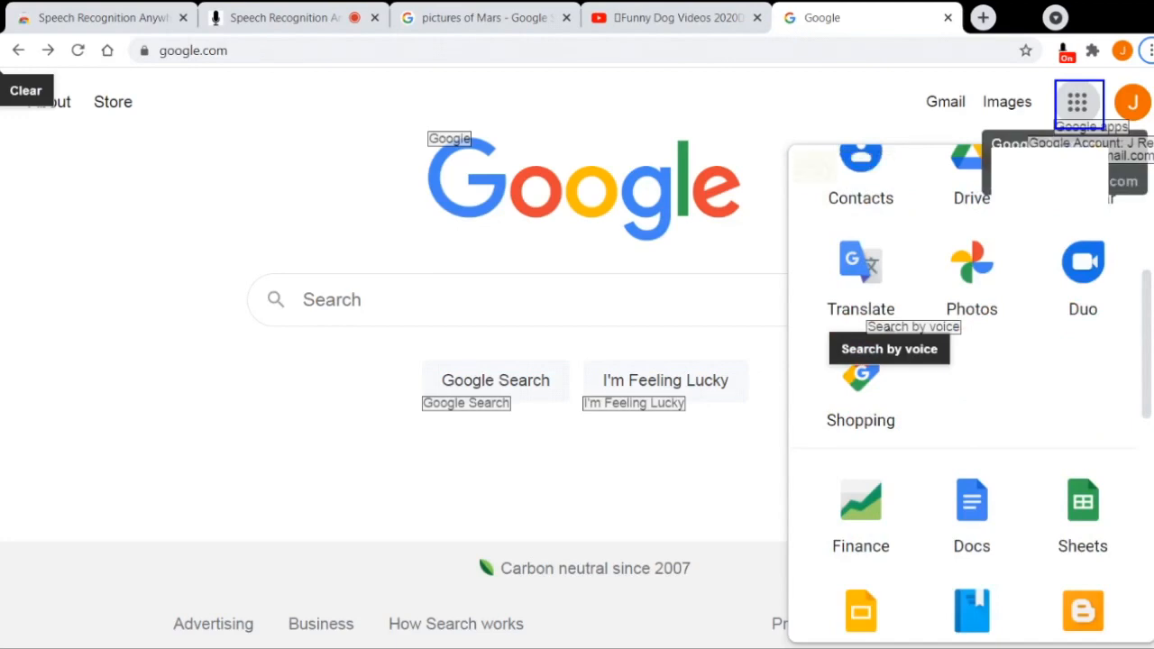
click(970, 501)
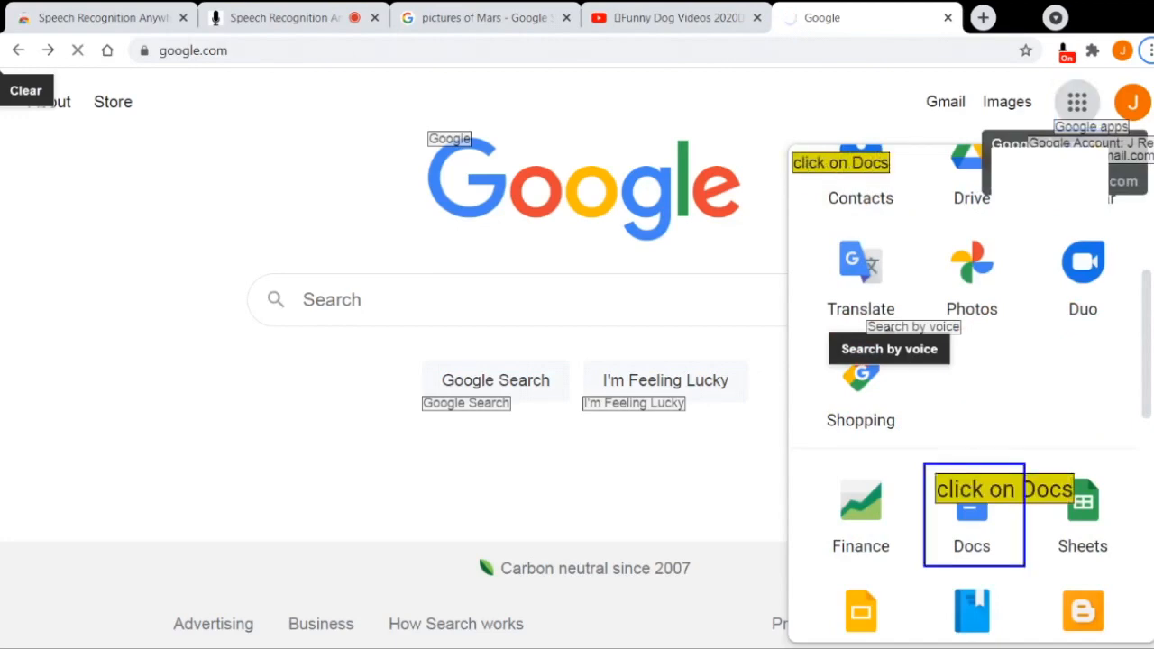
click(970, 514)
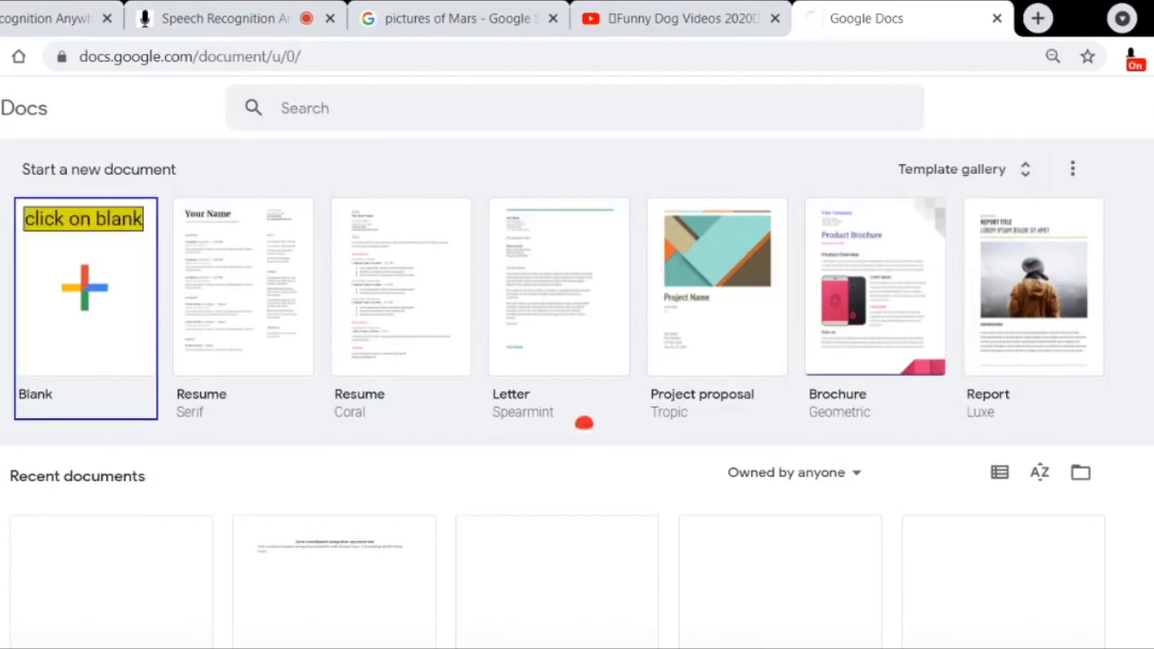
click(84, 287)
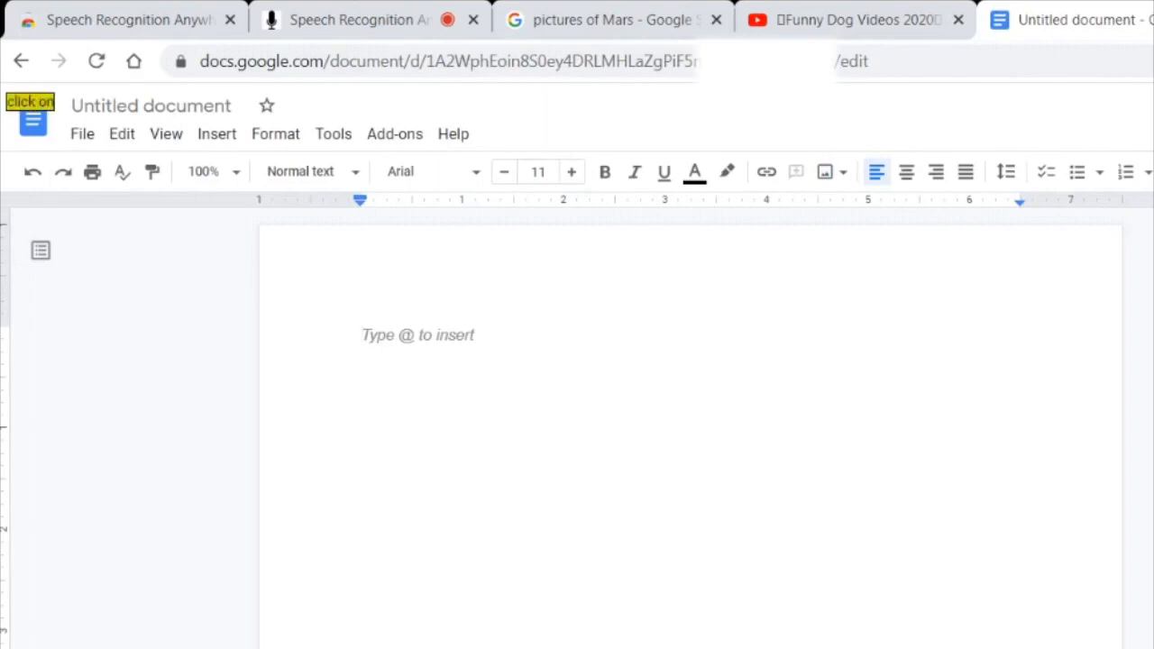
Step: Dictate a bold centered heading 'Speech recognition anywhere test' and start a new line
click(606, 172)
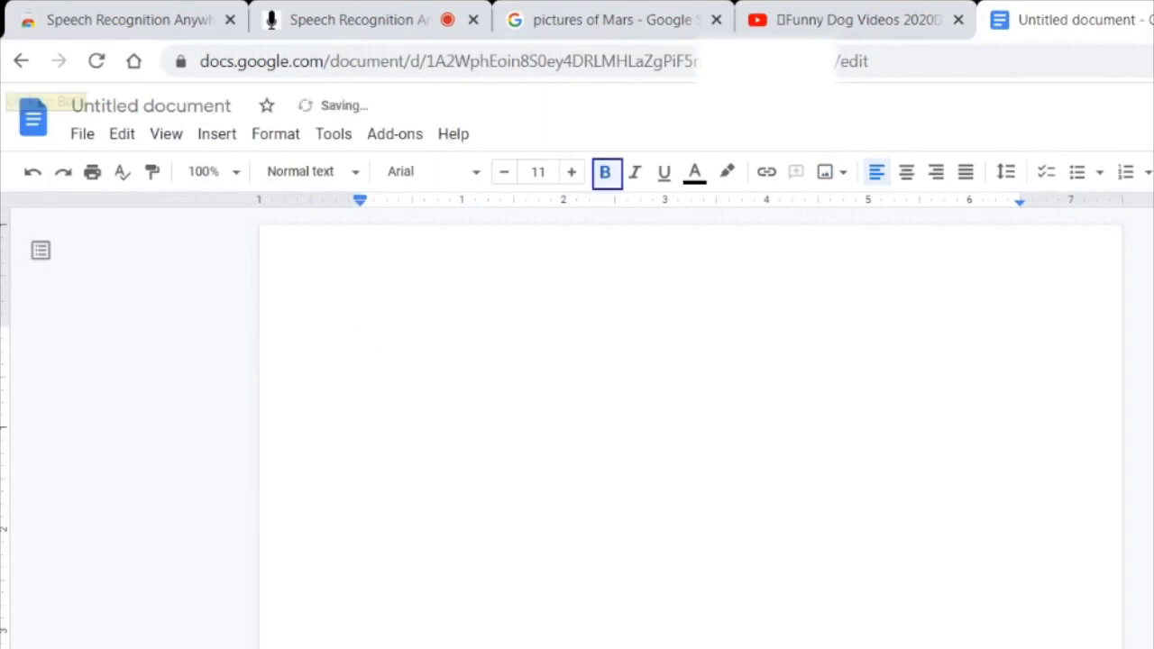
text(speech recognition in)
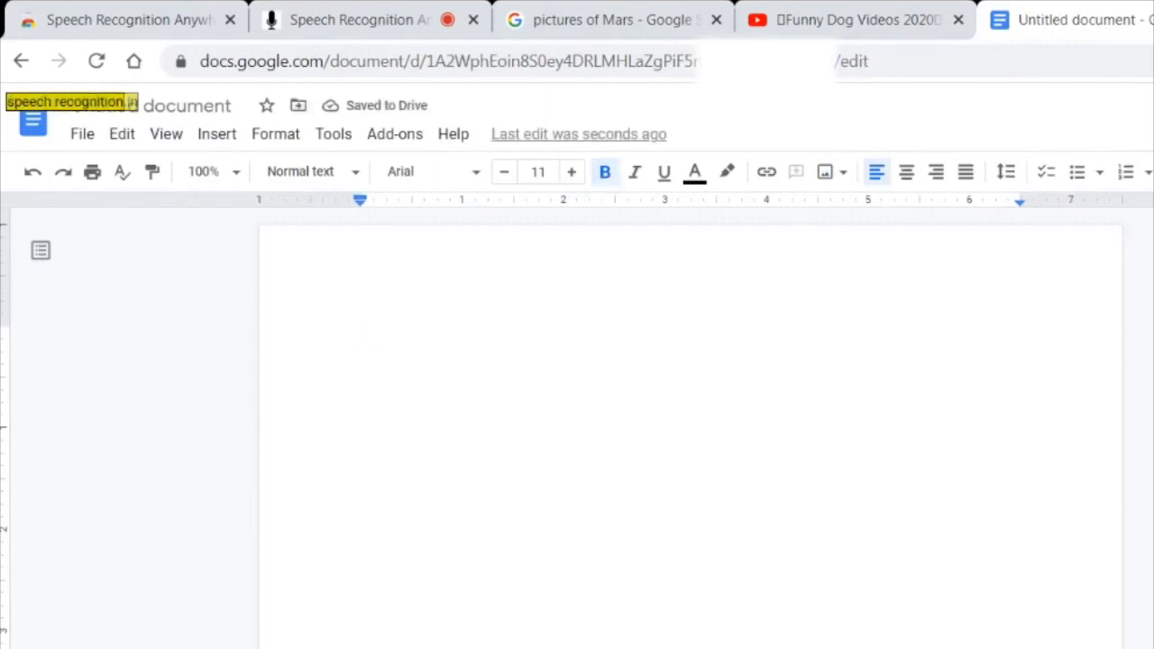
text(Speech recognition anywhere test)
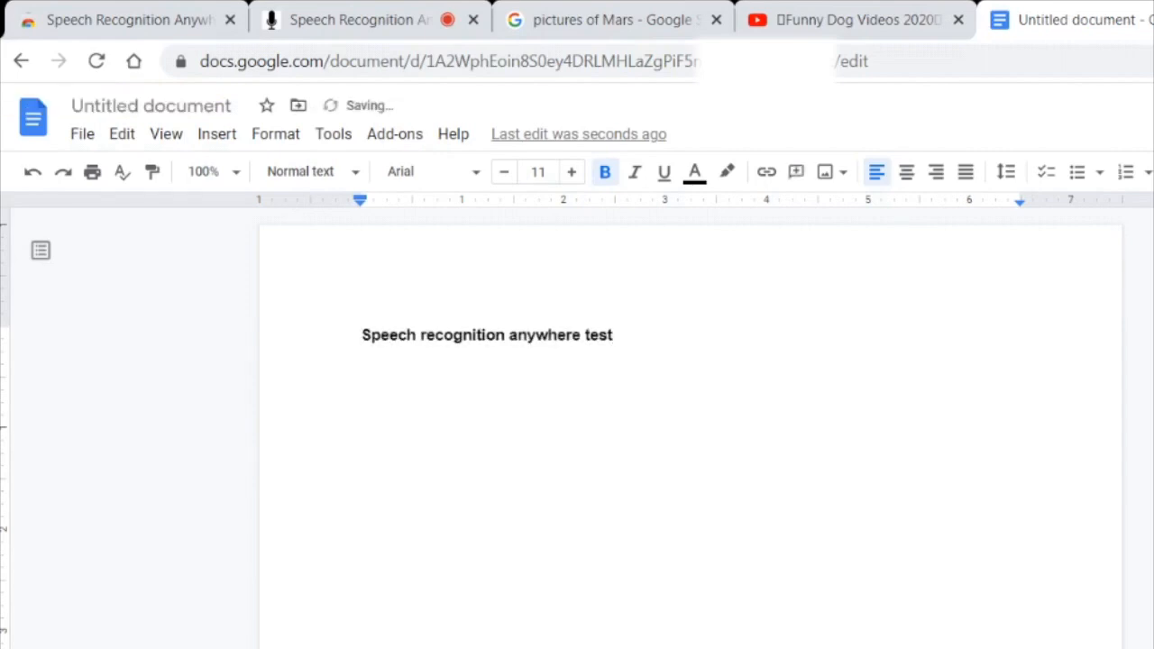
click(905, 171)
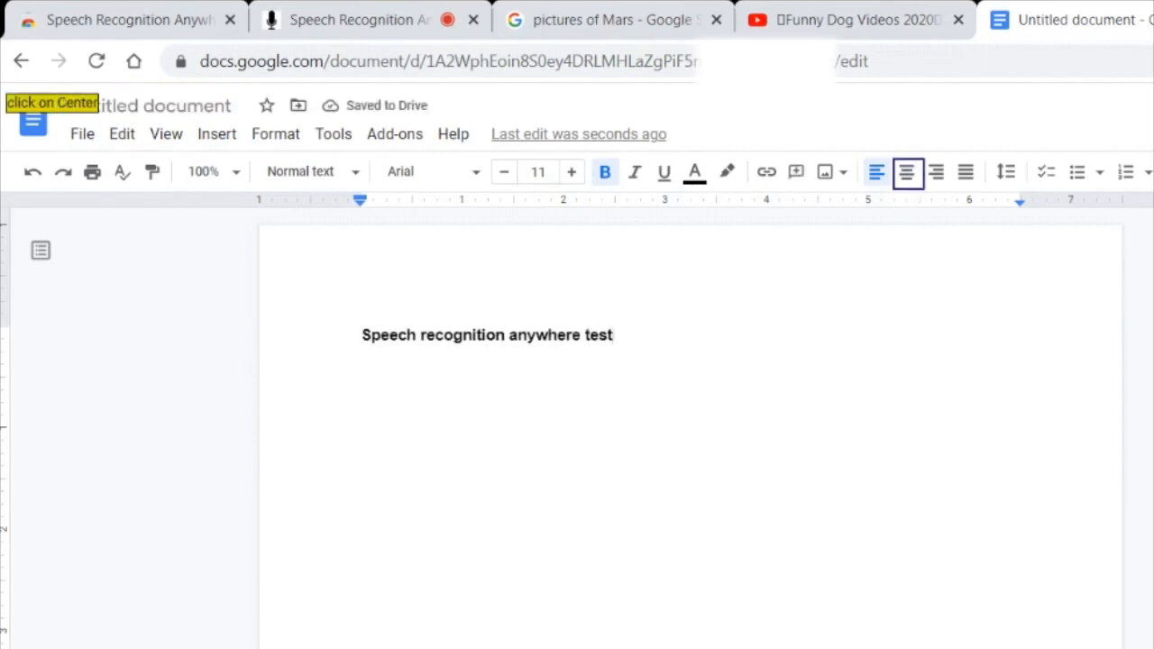
click(907, 171)
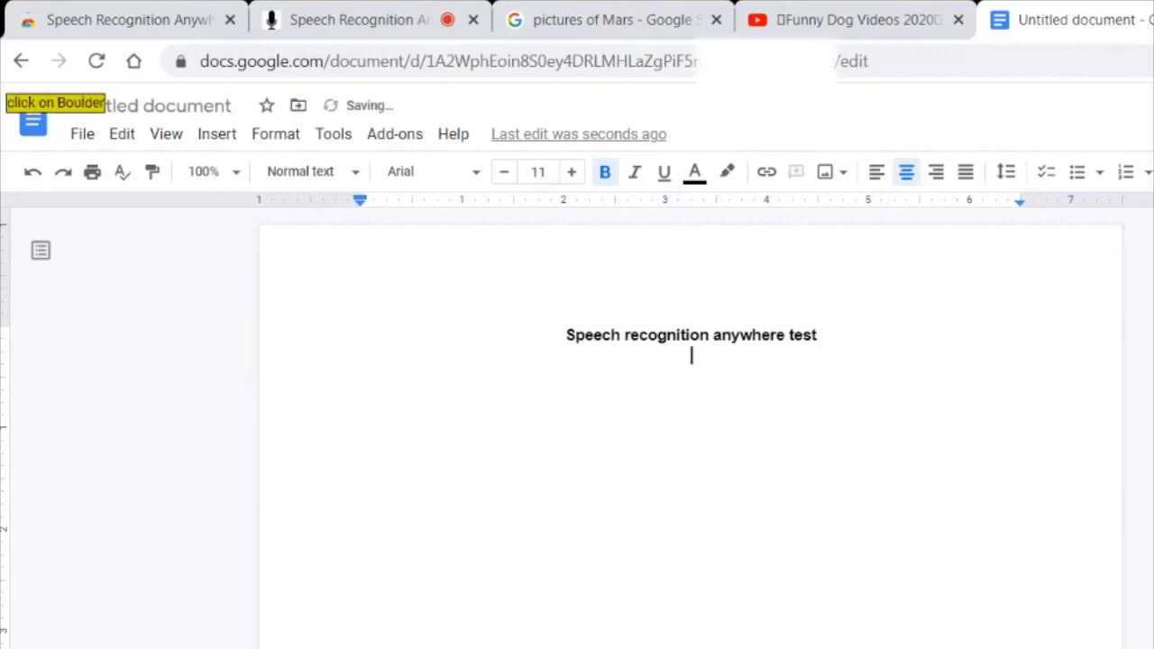
Step: Dictate plain body sentences ending 'There is much more.' then switch to the YouTube tab
click(605, 172)
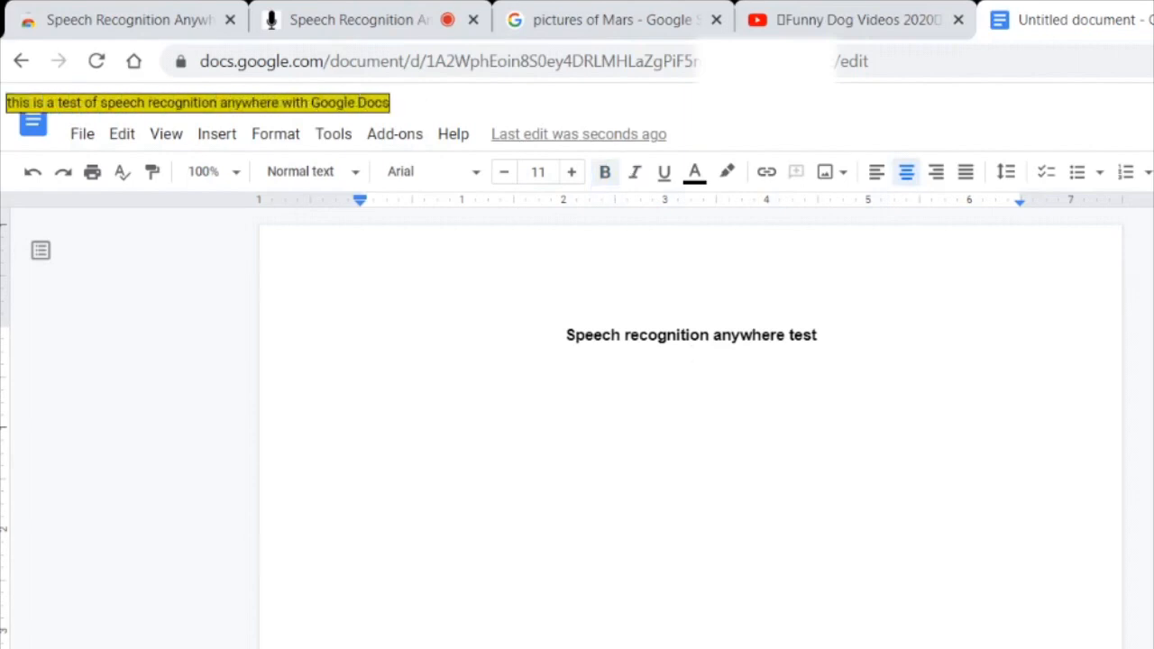
text(This is a test of speech recognition anywhere with Google Docs.)
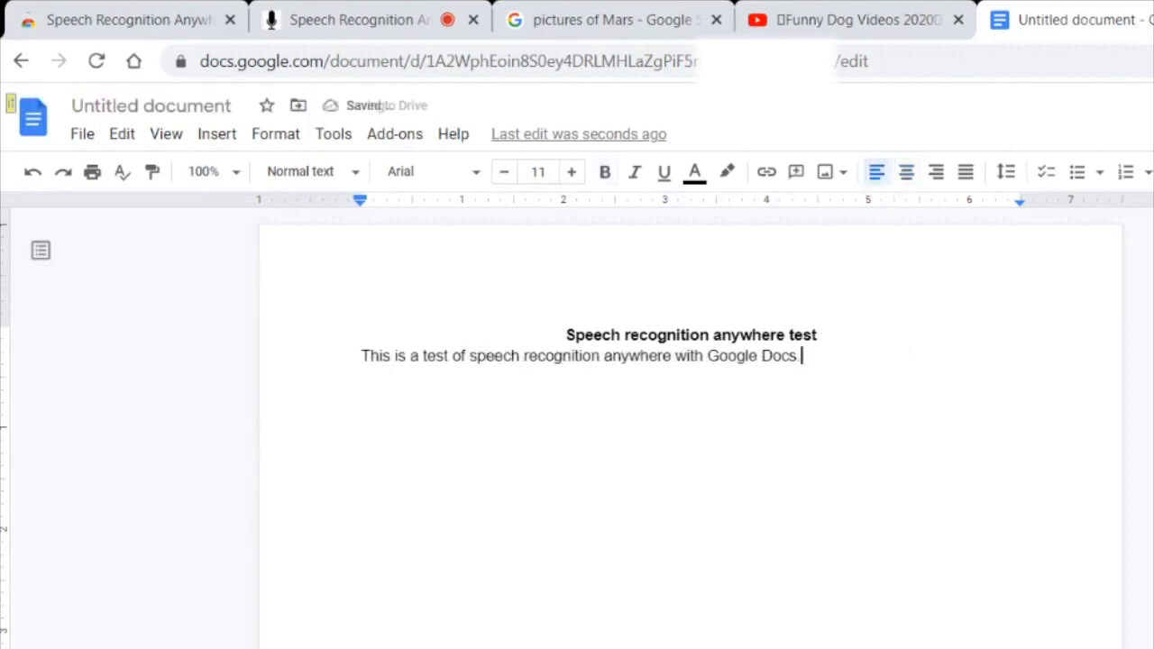
text(It is working good.)
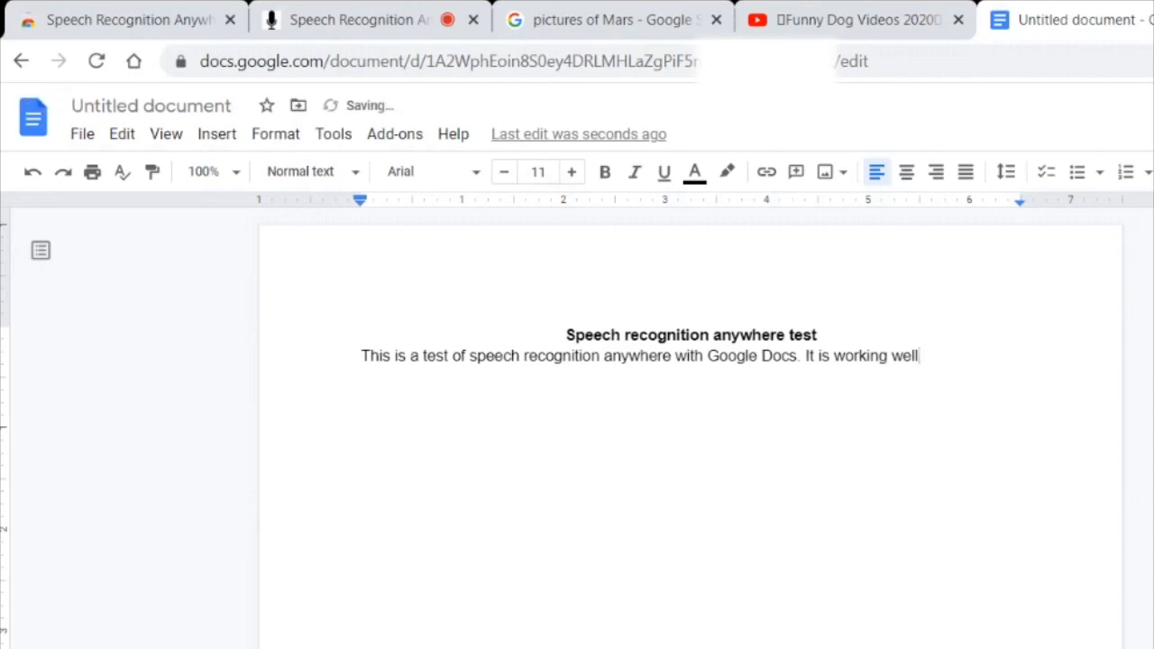
text(!)
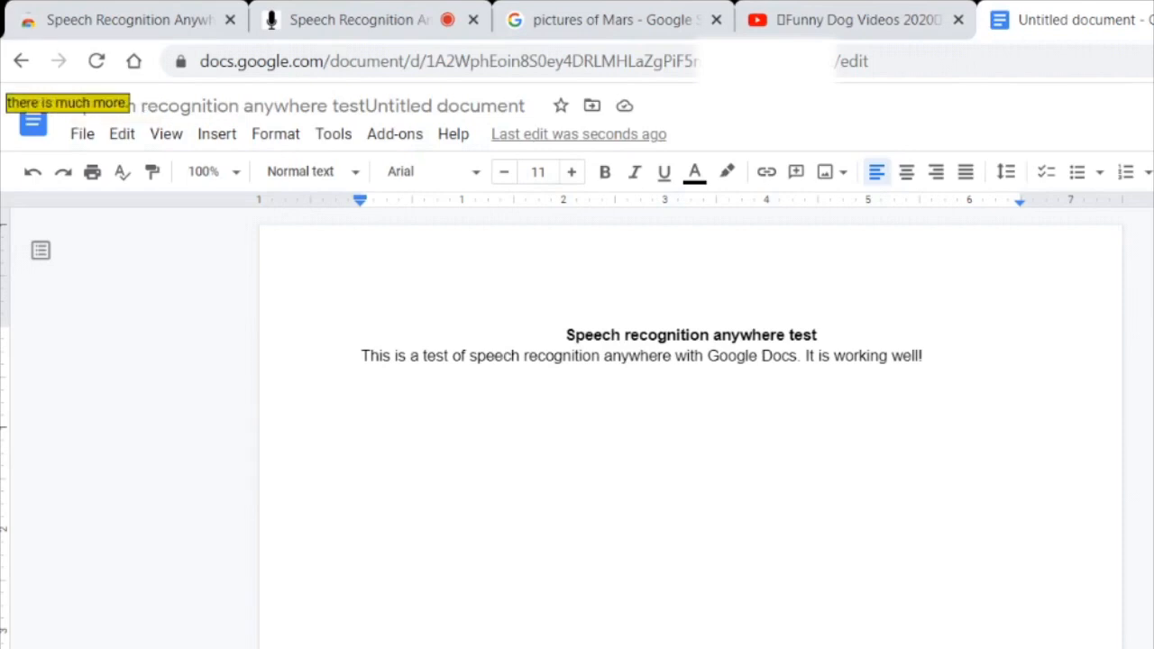
text(There is much more.)
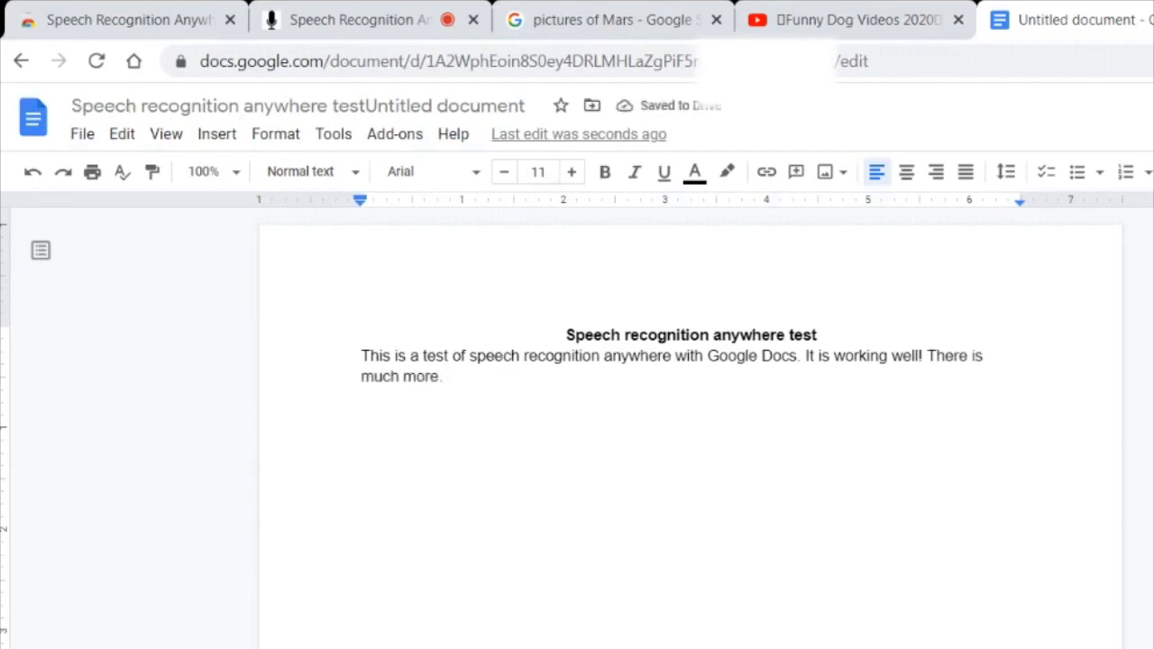
click(847, 19)
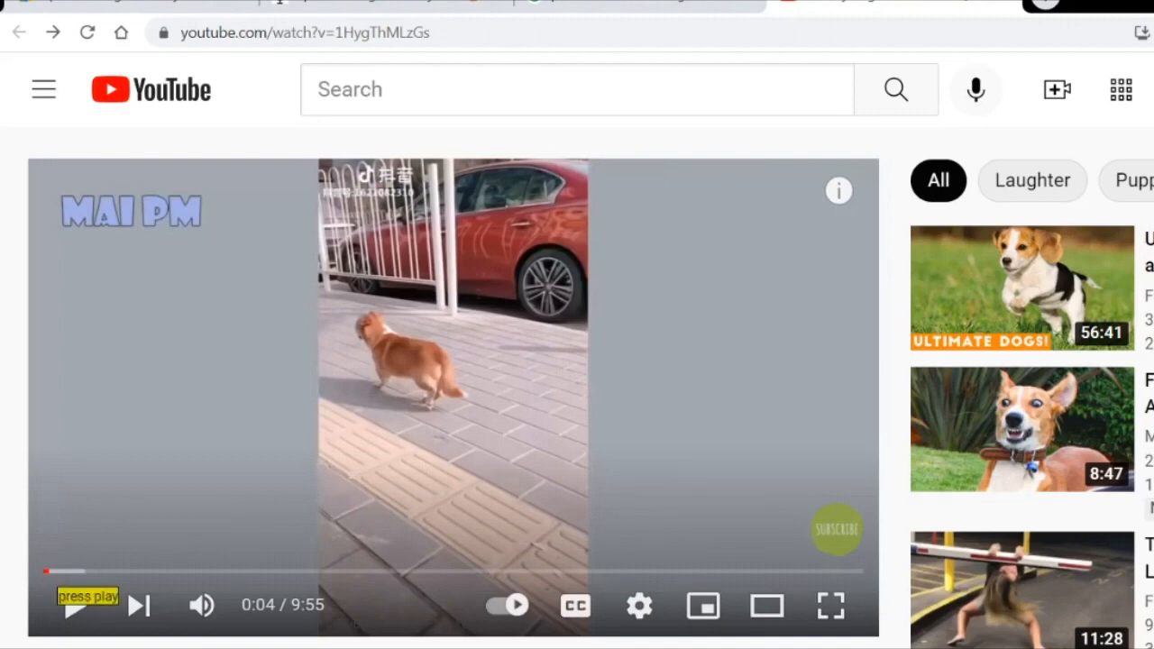
Step: Play the dog video and dictate 'go to docs.google.com' before closing the extra tabs
click(76, 606)
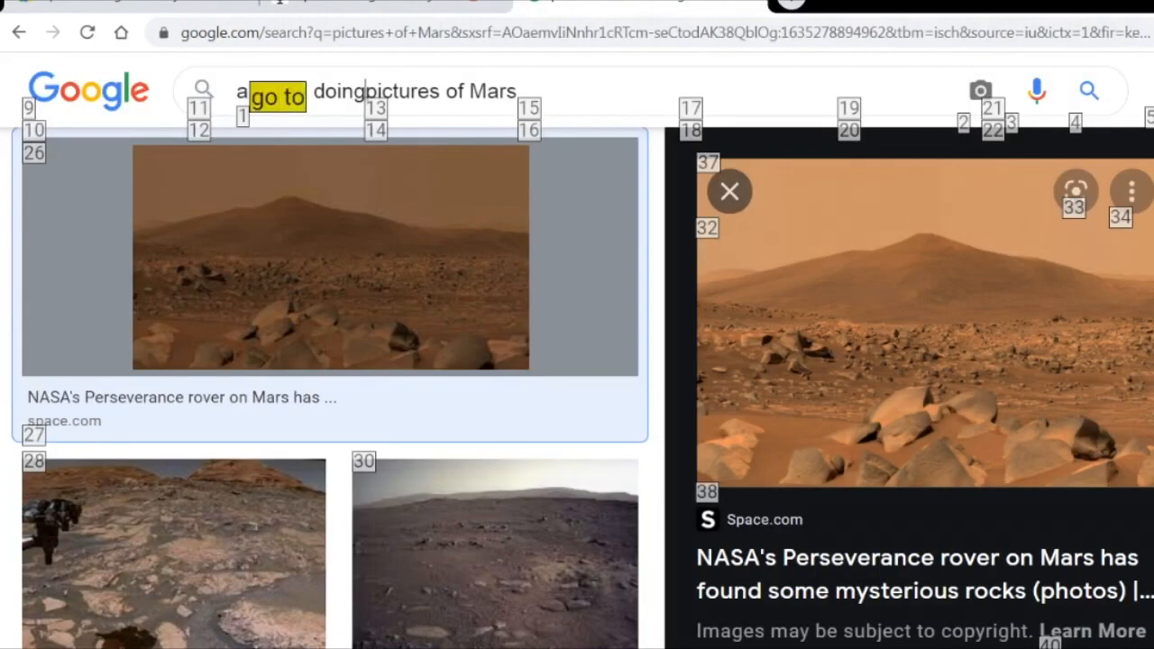
text(go to docs. Google.coms)
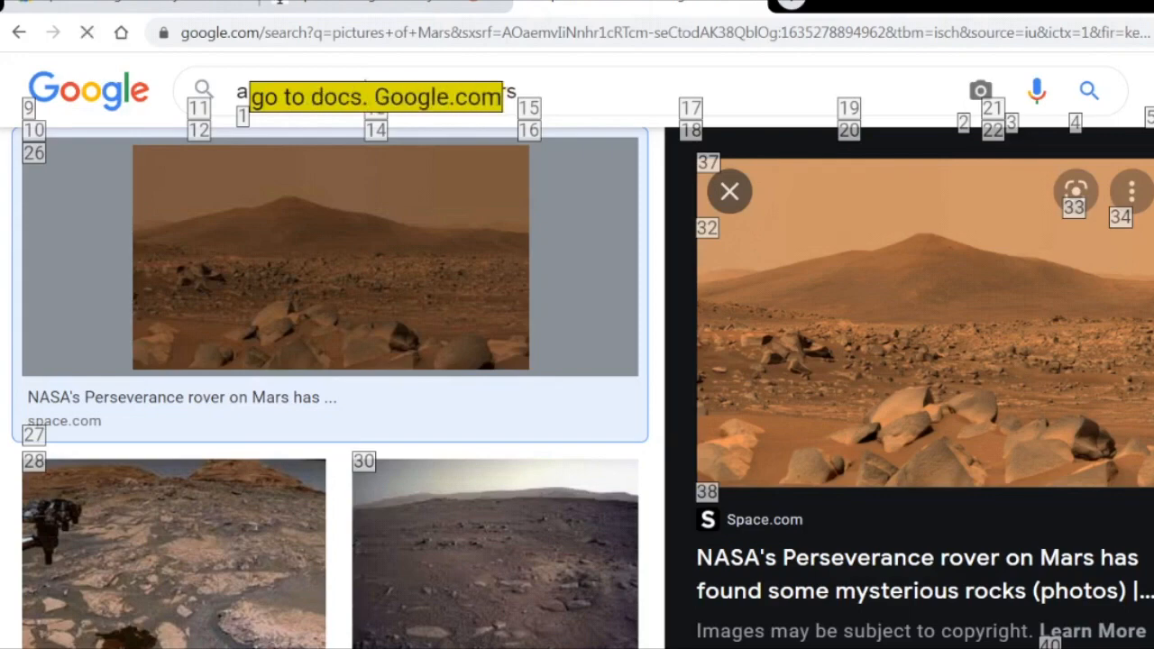
text(go to docs. Google.com)
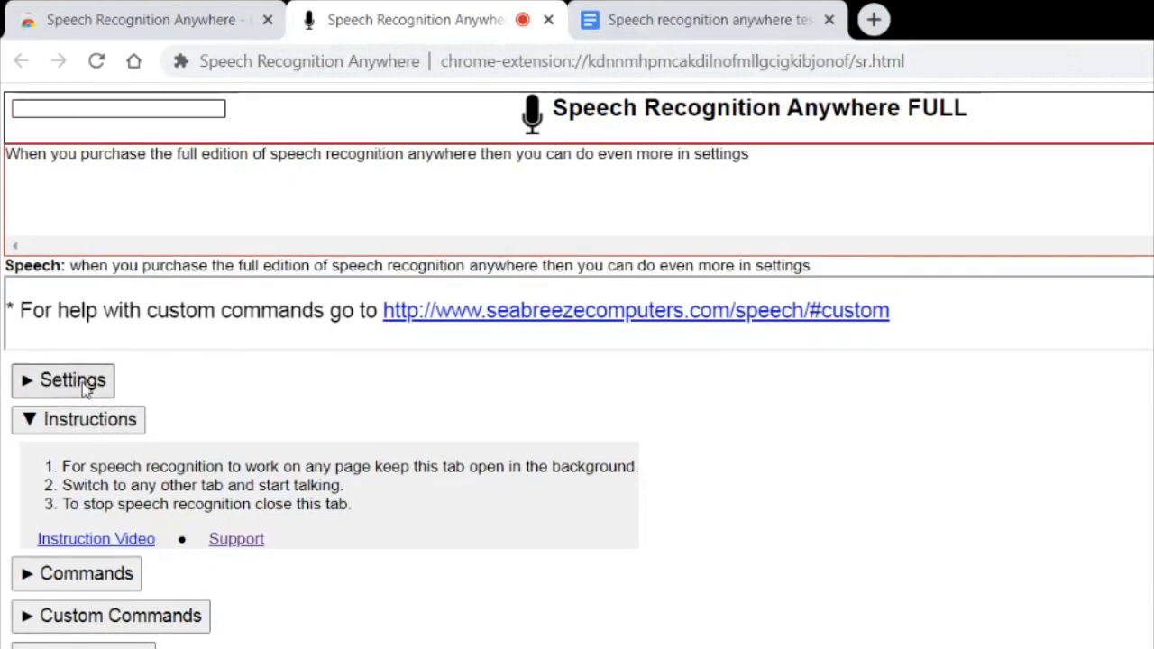
Step: Enable Virtual Assistant Mode and a voice activation wake-up phrase set to 'computer'
click(72, 379)
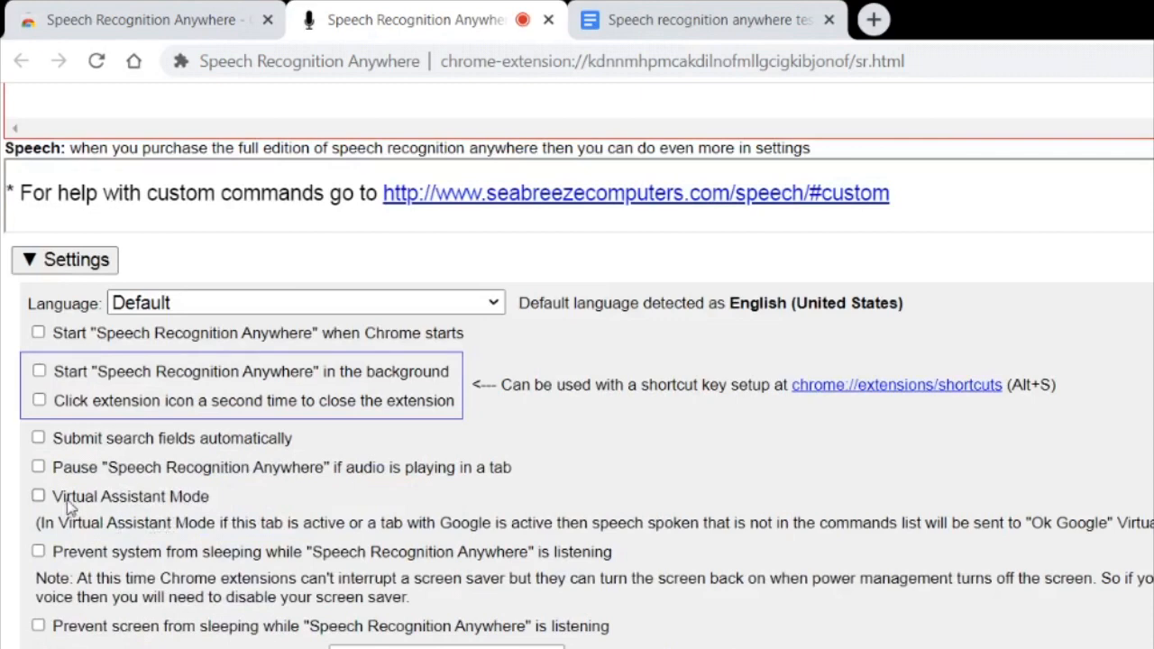
click(38, 494)
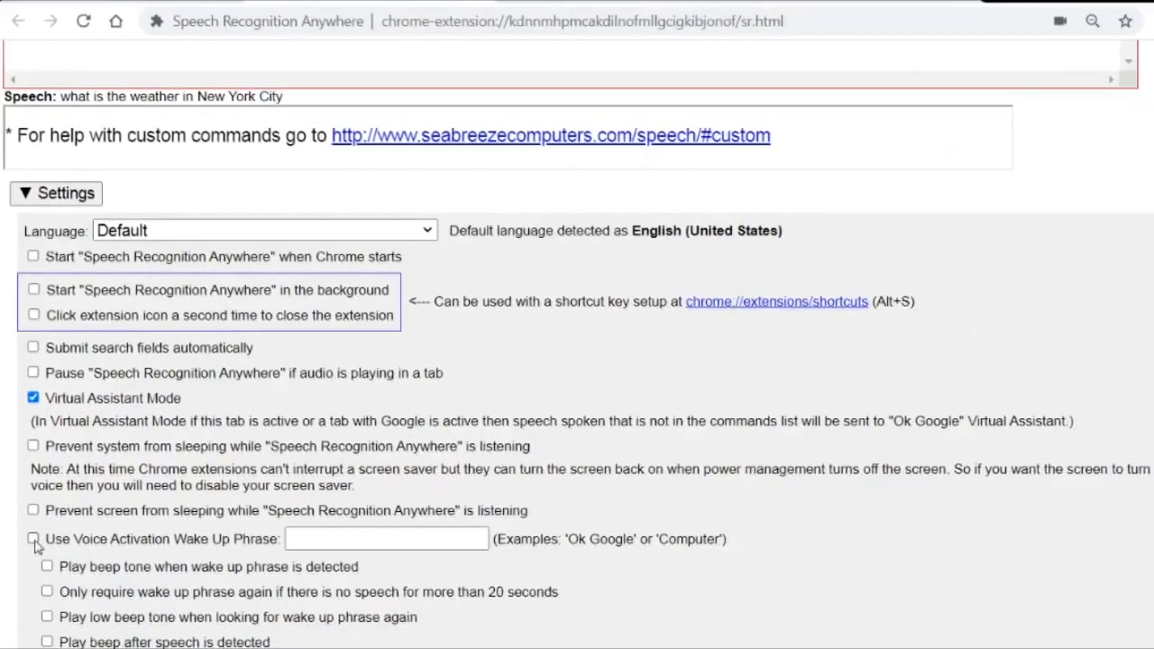
click(33, 537)
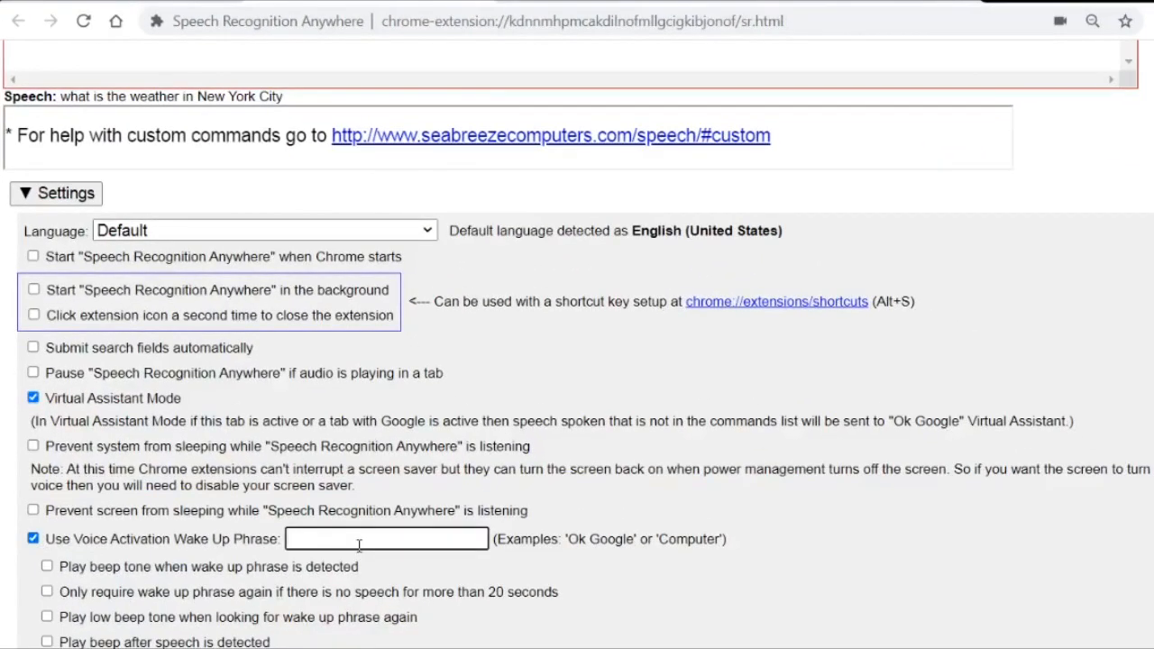
text(computer)
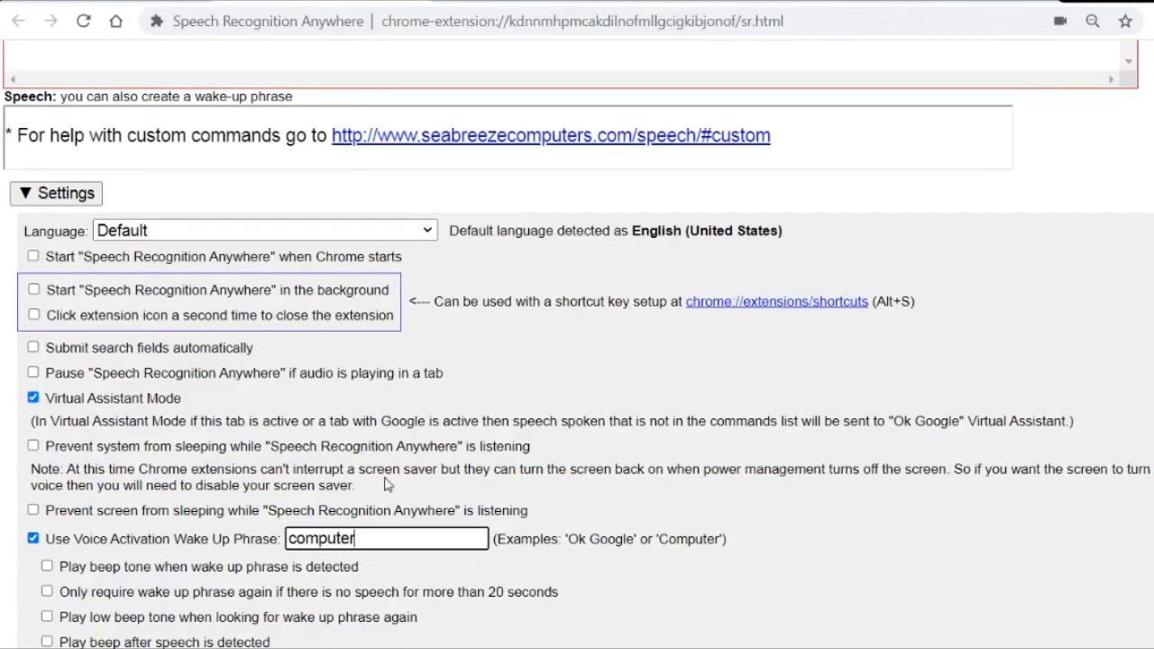
click(47, 567)
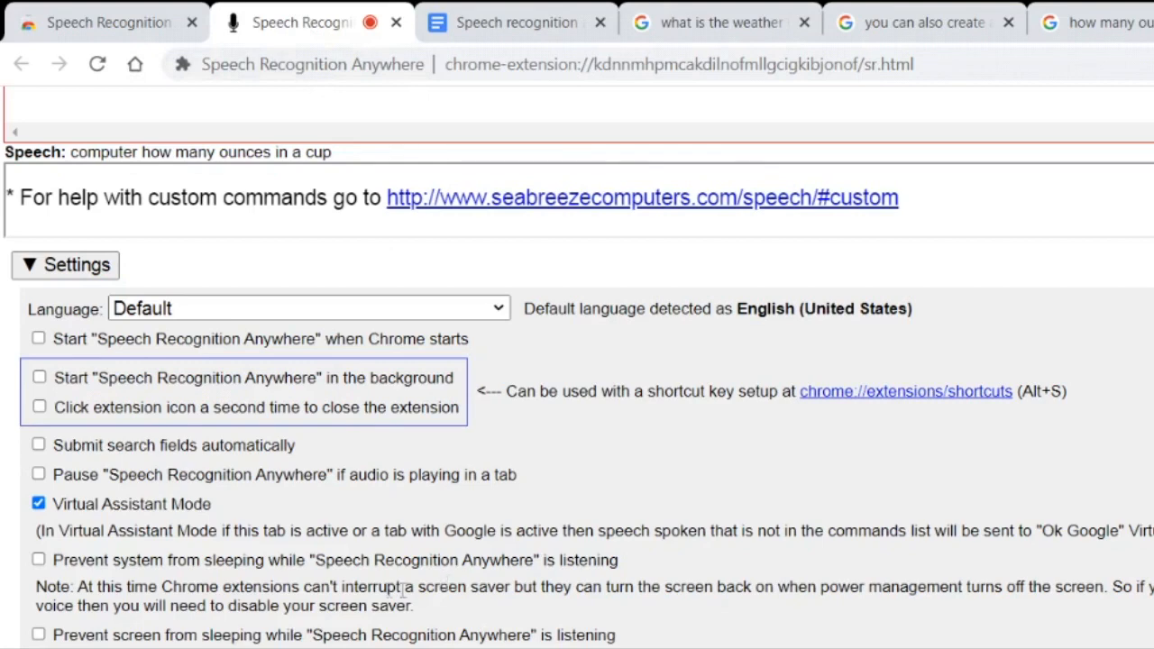
Step: Enable background start and close-on-second-icon-click, then reveal the Custom Commands example
click(40, 376)
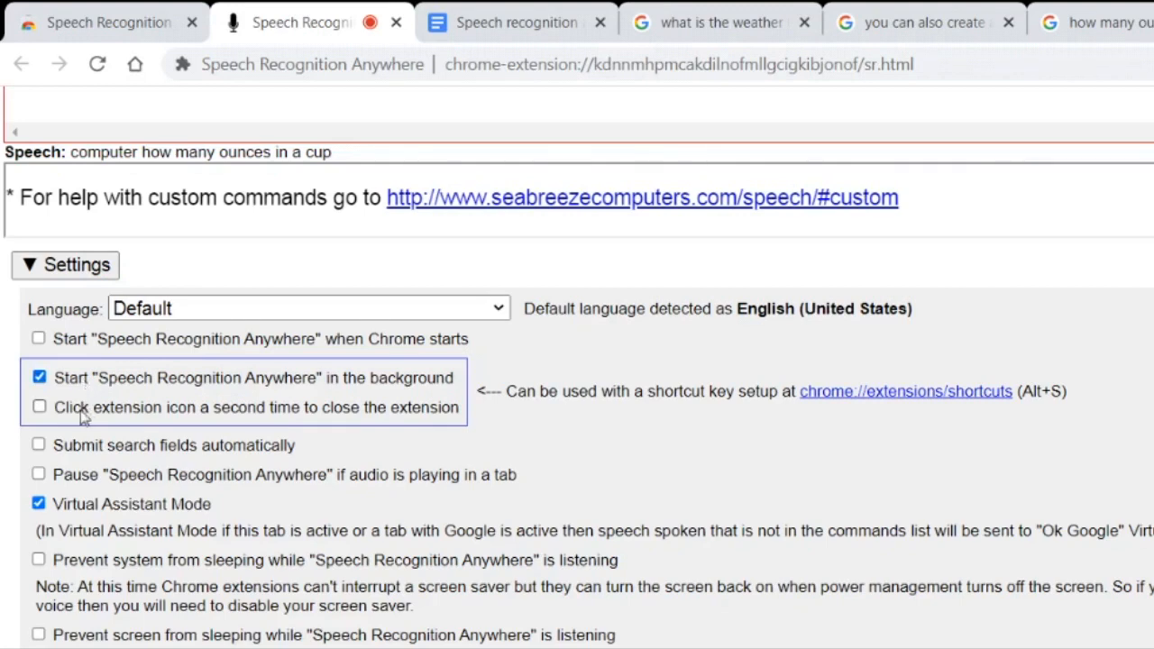
click(40, 407)
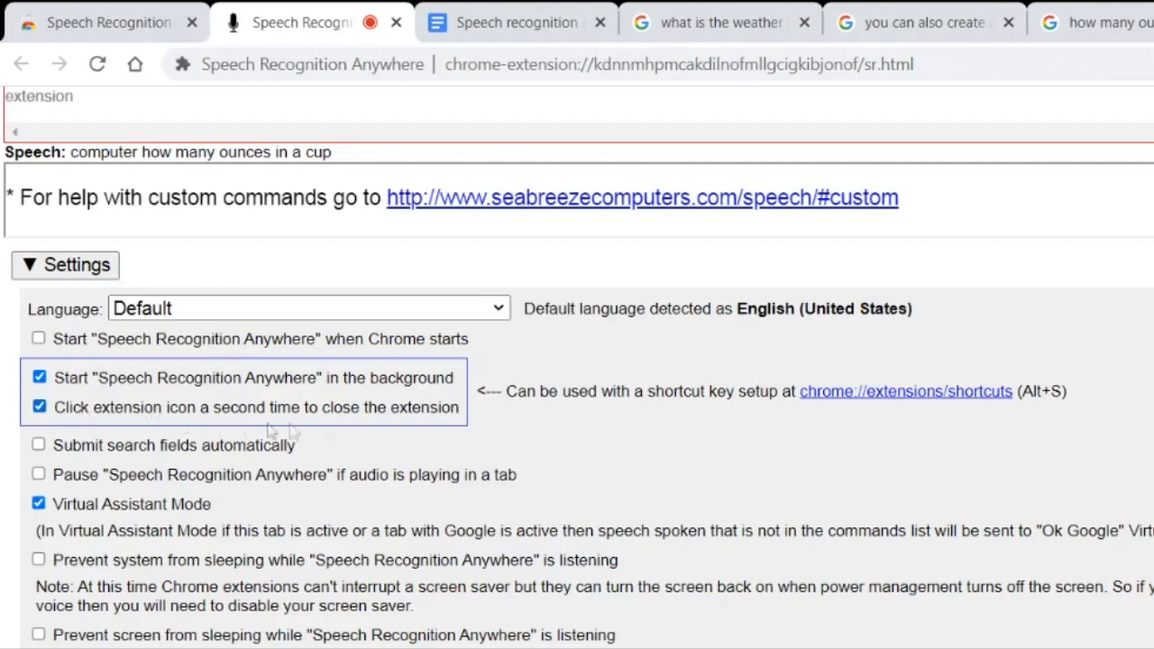
click(906, 390)
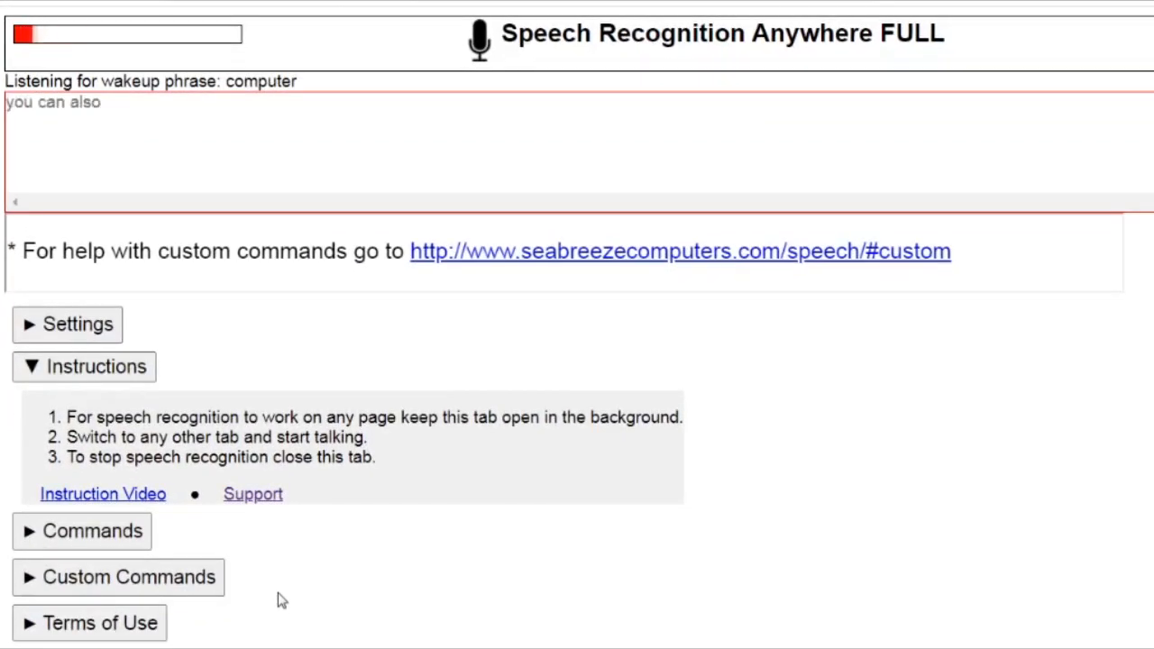
click(130, 577)
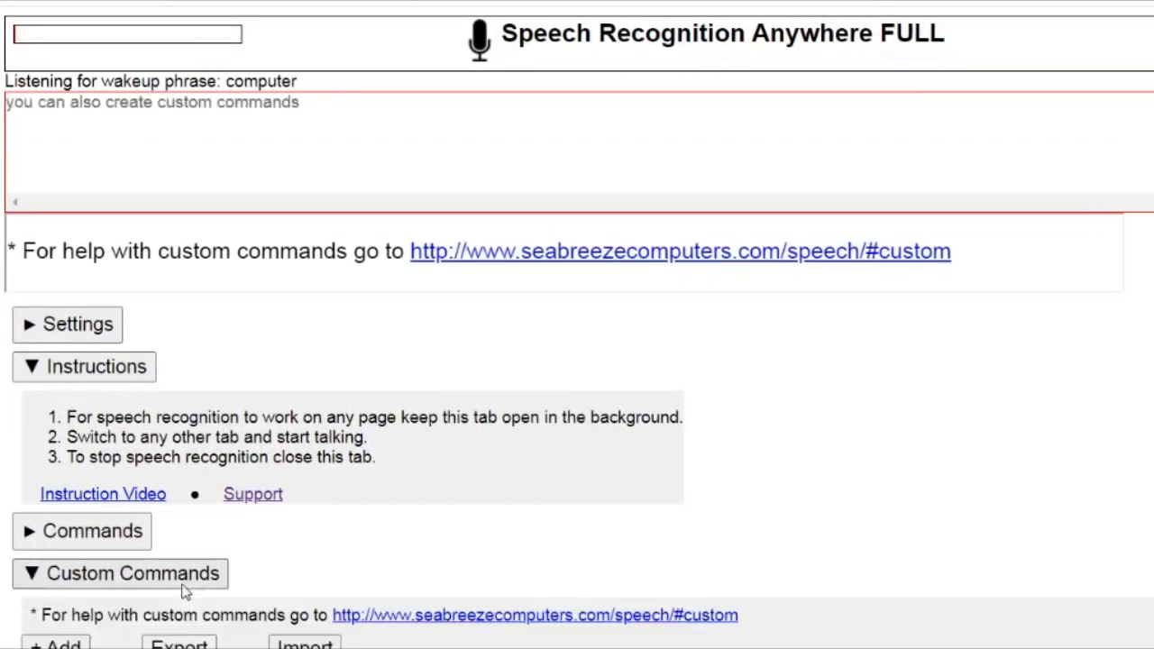
scroll(down, 3)
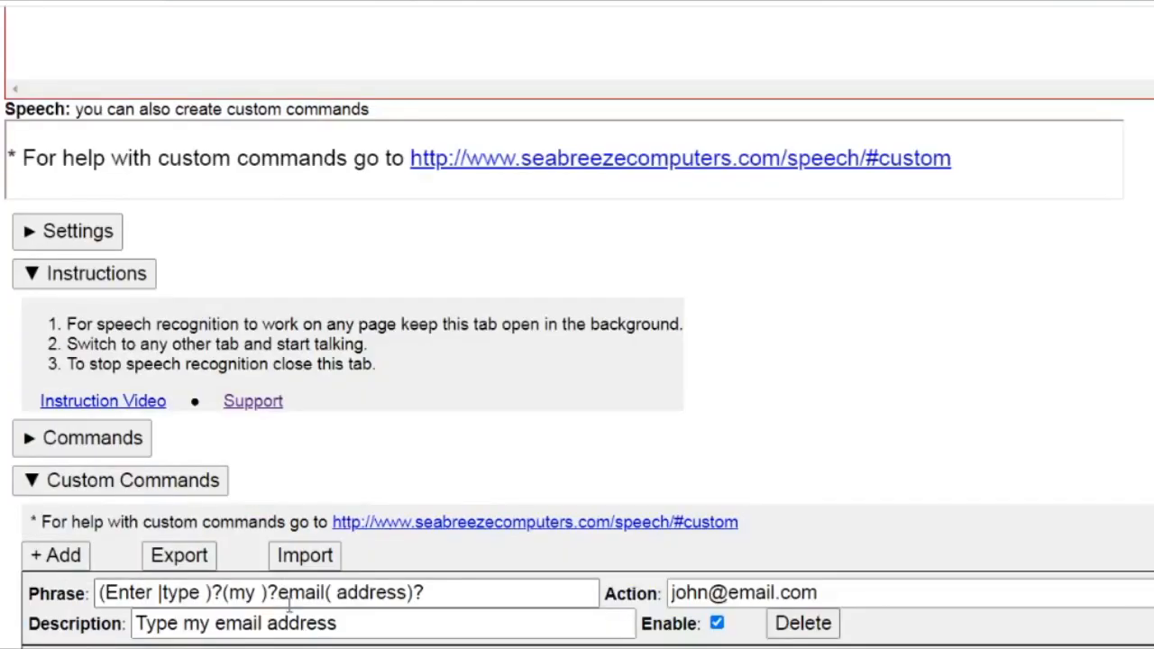